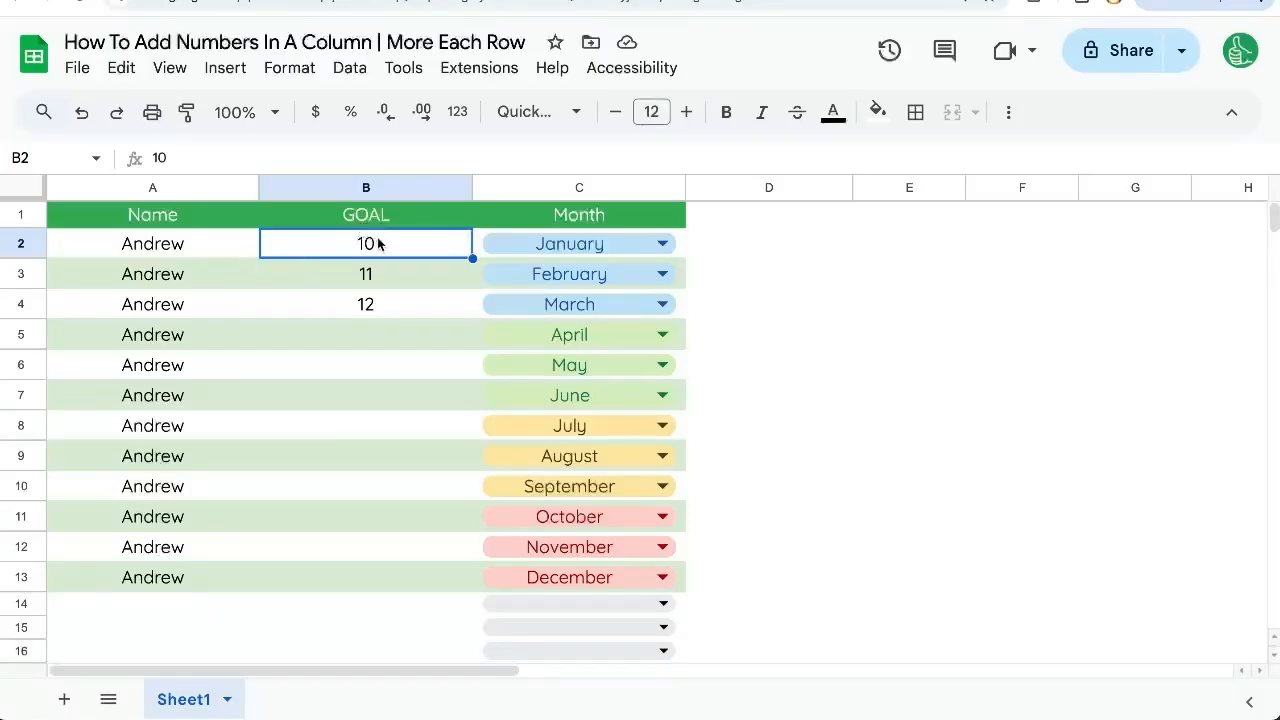
mouse_move(388, 248)
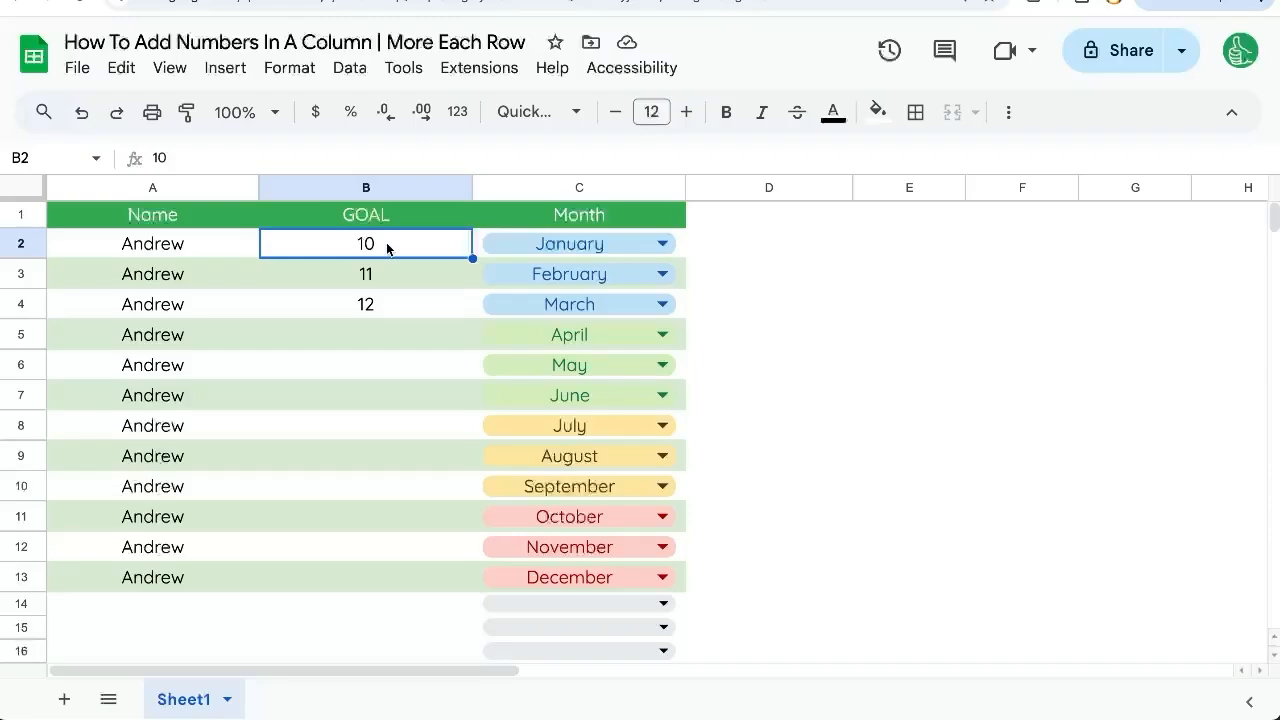
Enter =B2+1 as February's GOAL so it adds 1 to January's value.
double_click(364, 244)
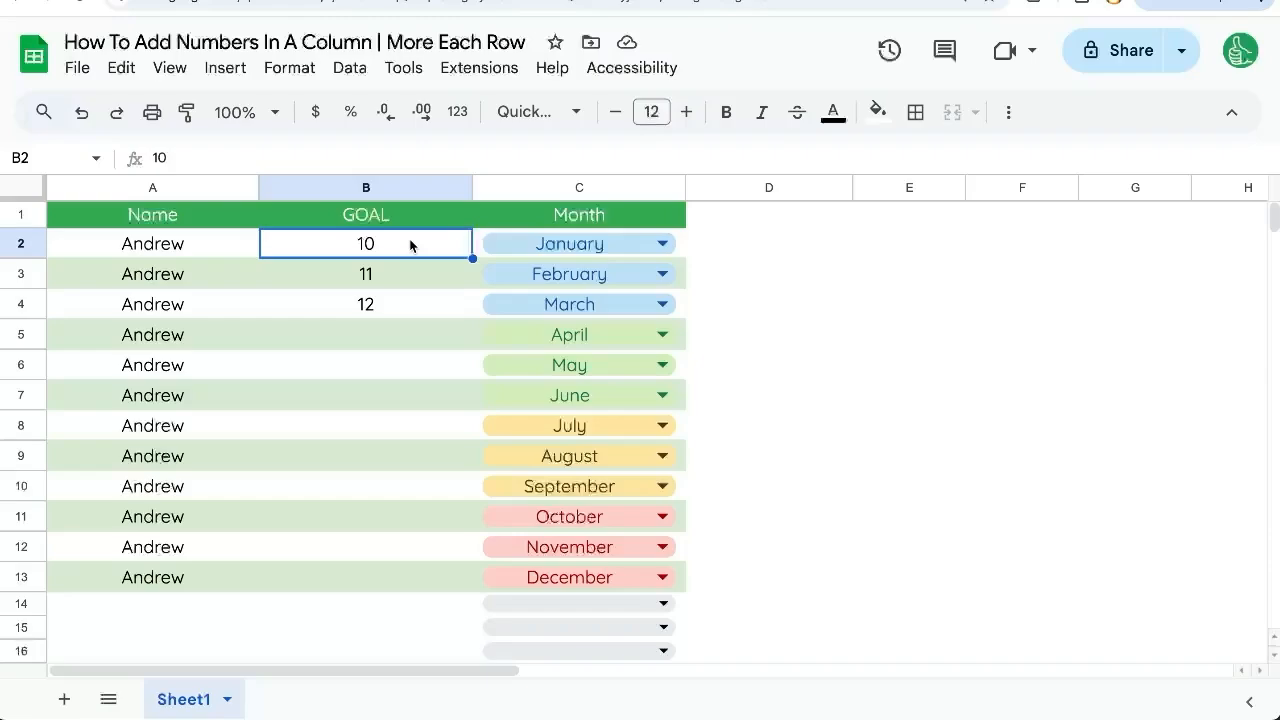
double_click(364, 244)
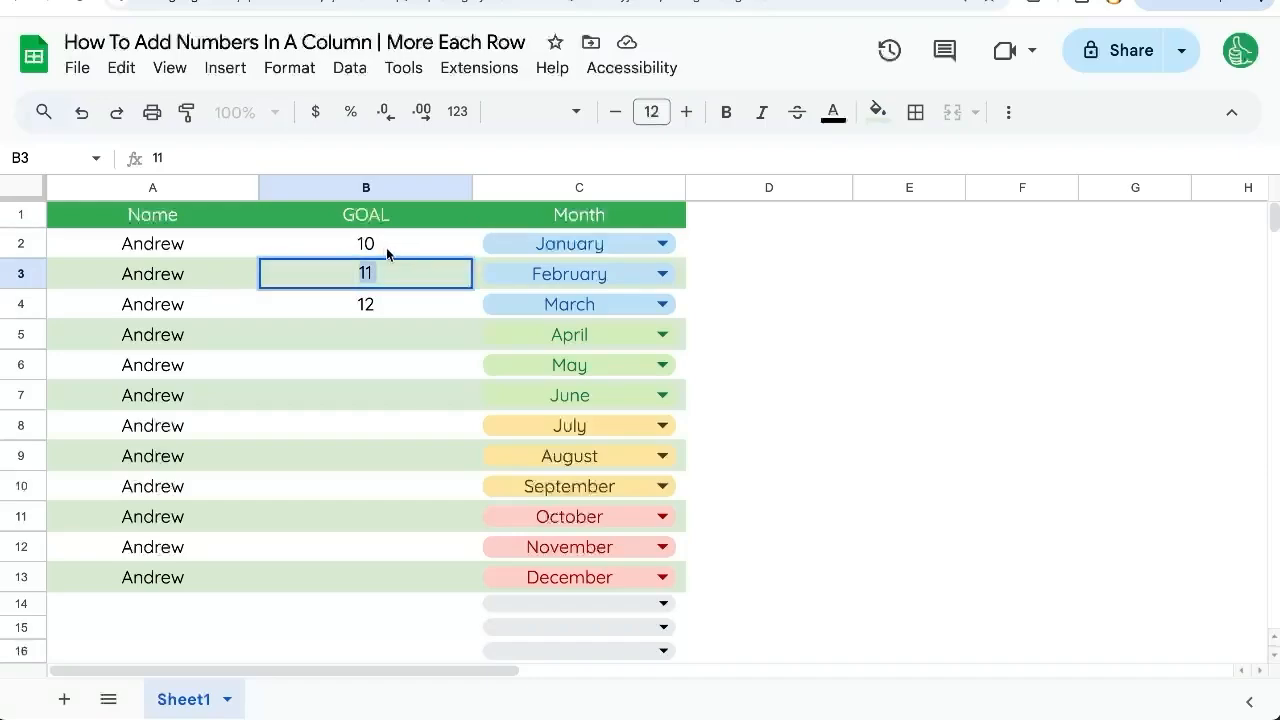
type("=B2+1")
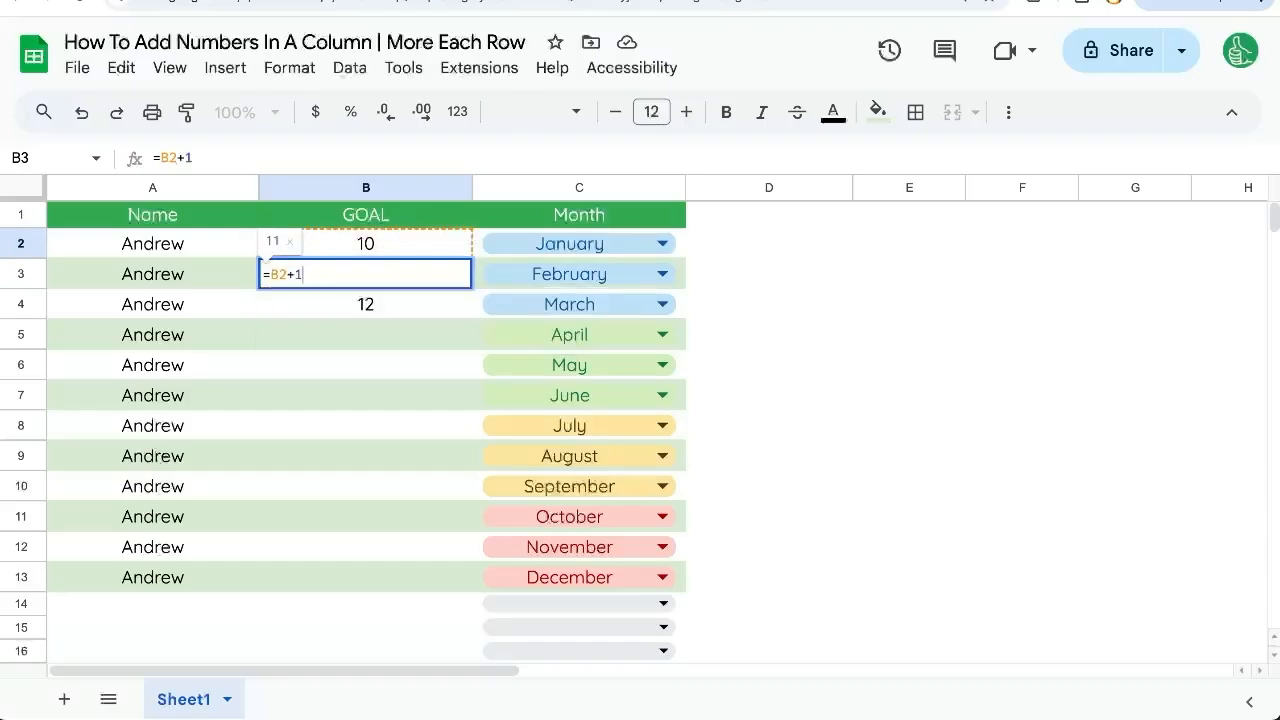
key("Enter")
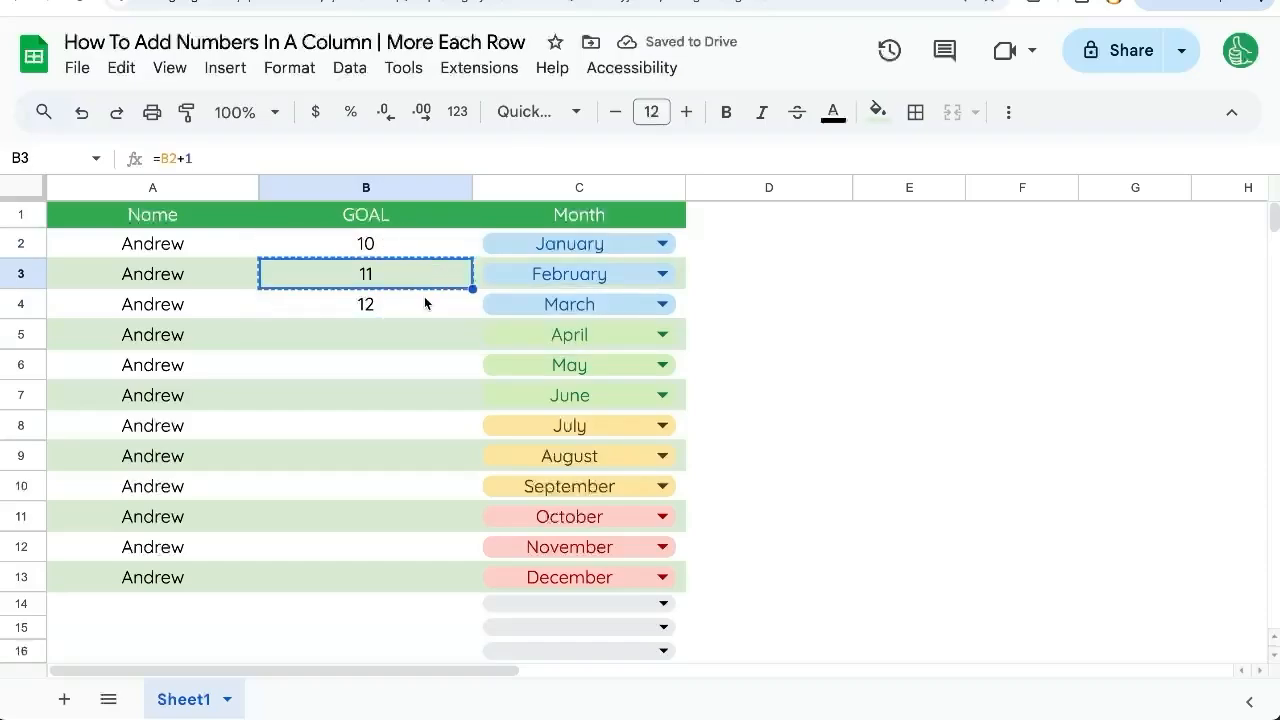
Fill the formula down through B13, giving GOAL values 10 through 21.
left_click_drag(364, 274, 364, 576)
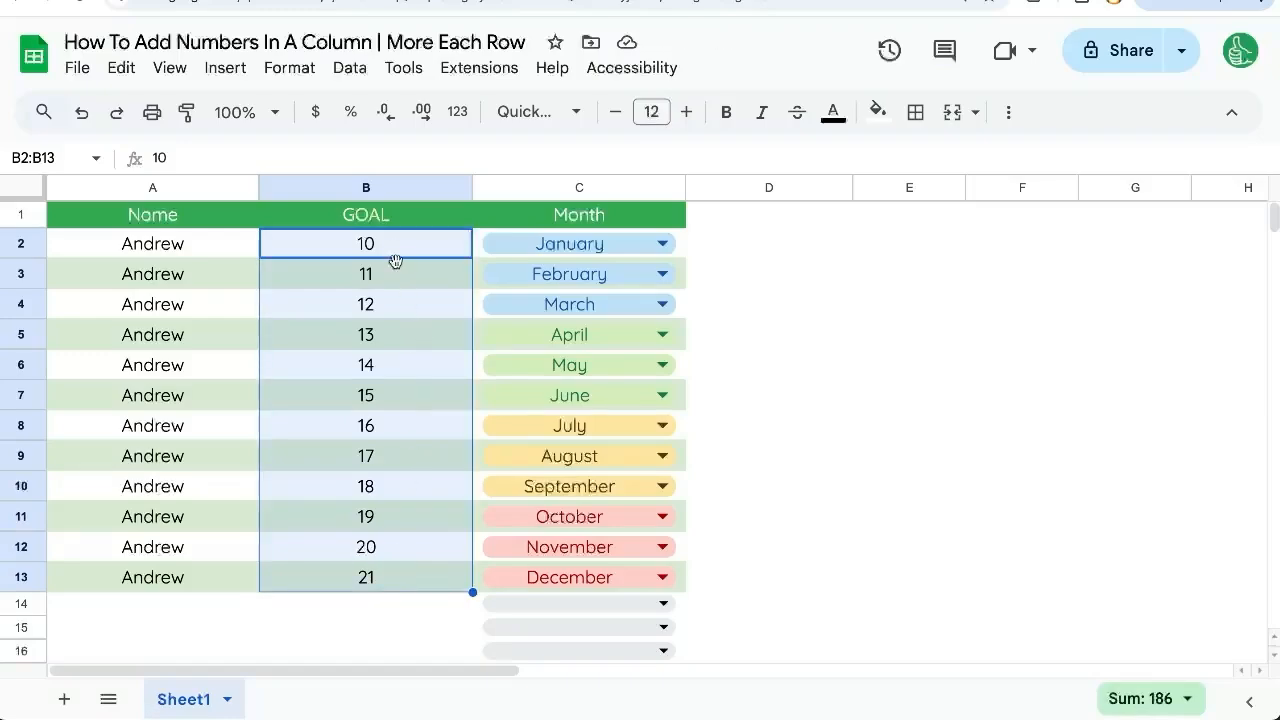
left_click(364, 272)
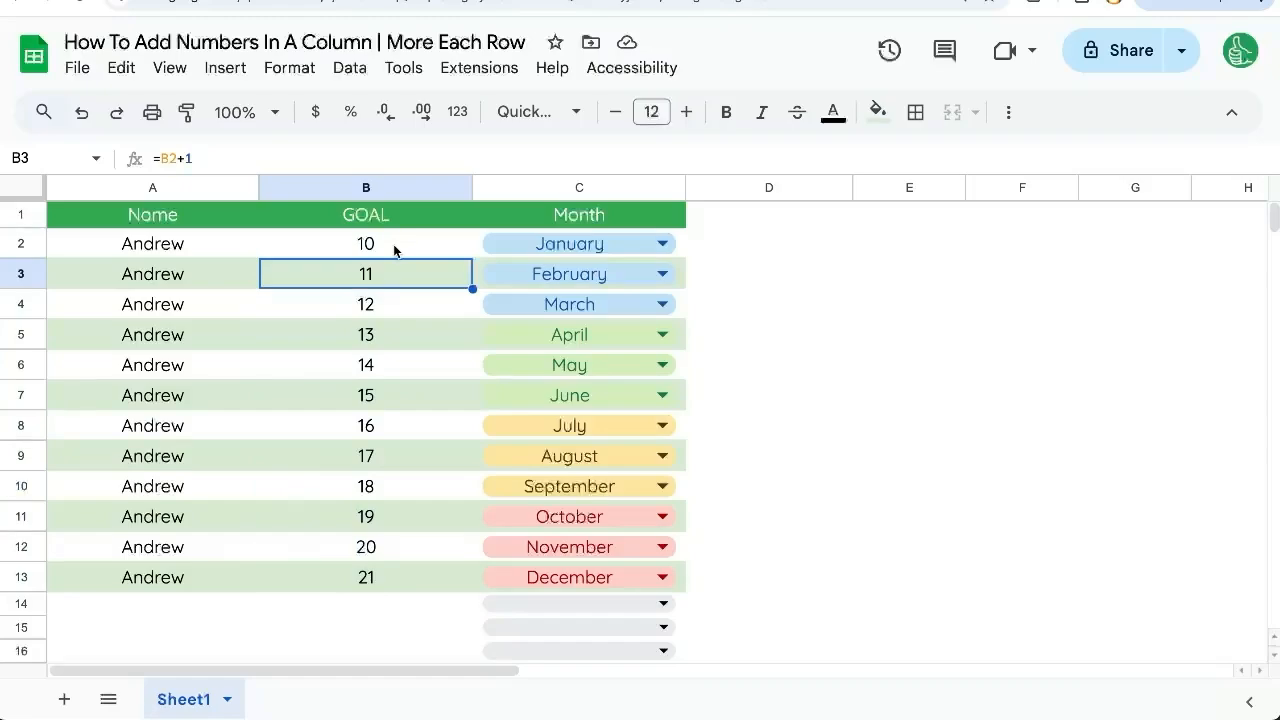
left_click(364, 244)
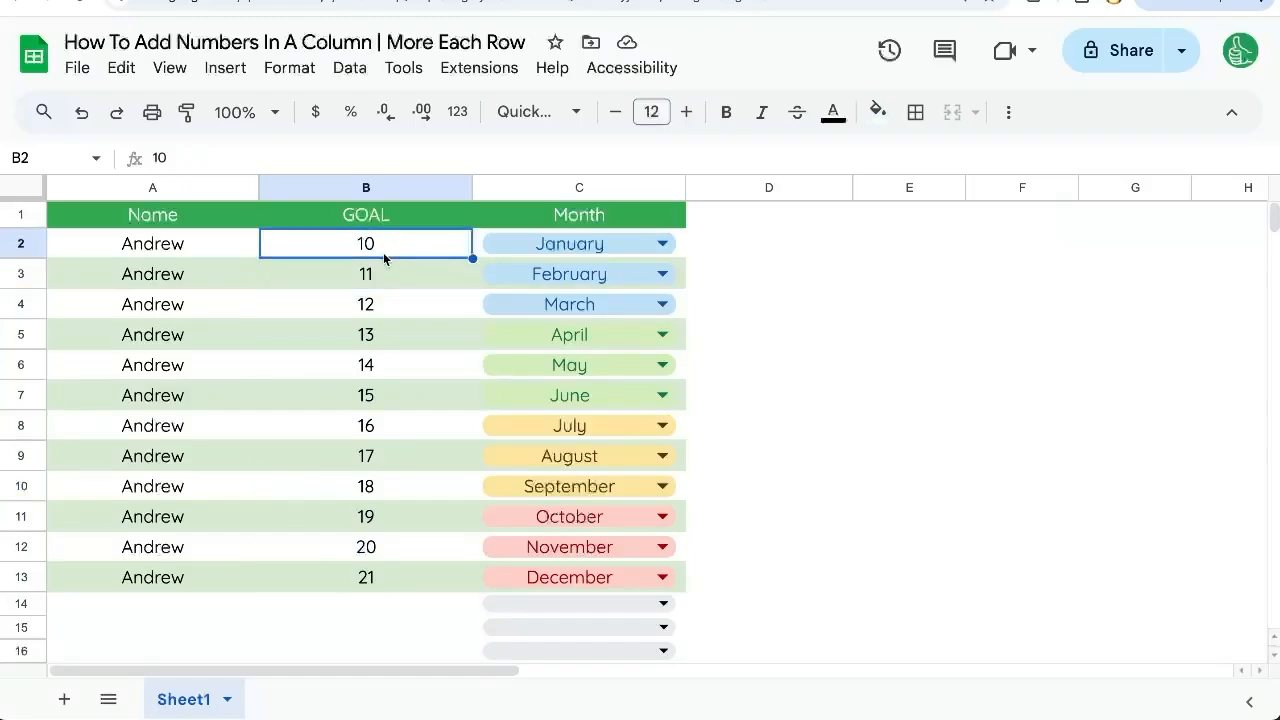
Change B3 to add 5 and paste the formula only into B3:B13, giving 10 to 65.
type("=B2+1")
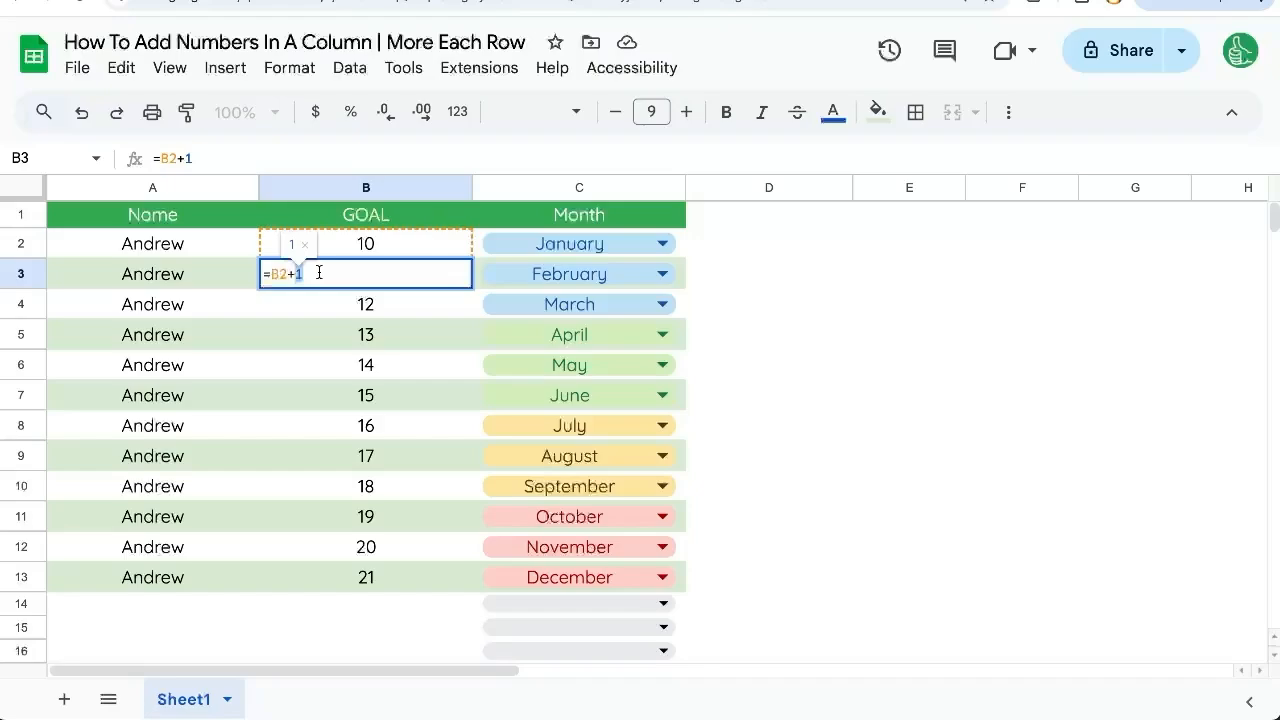
type("5")
key("Enter")
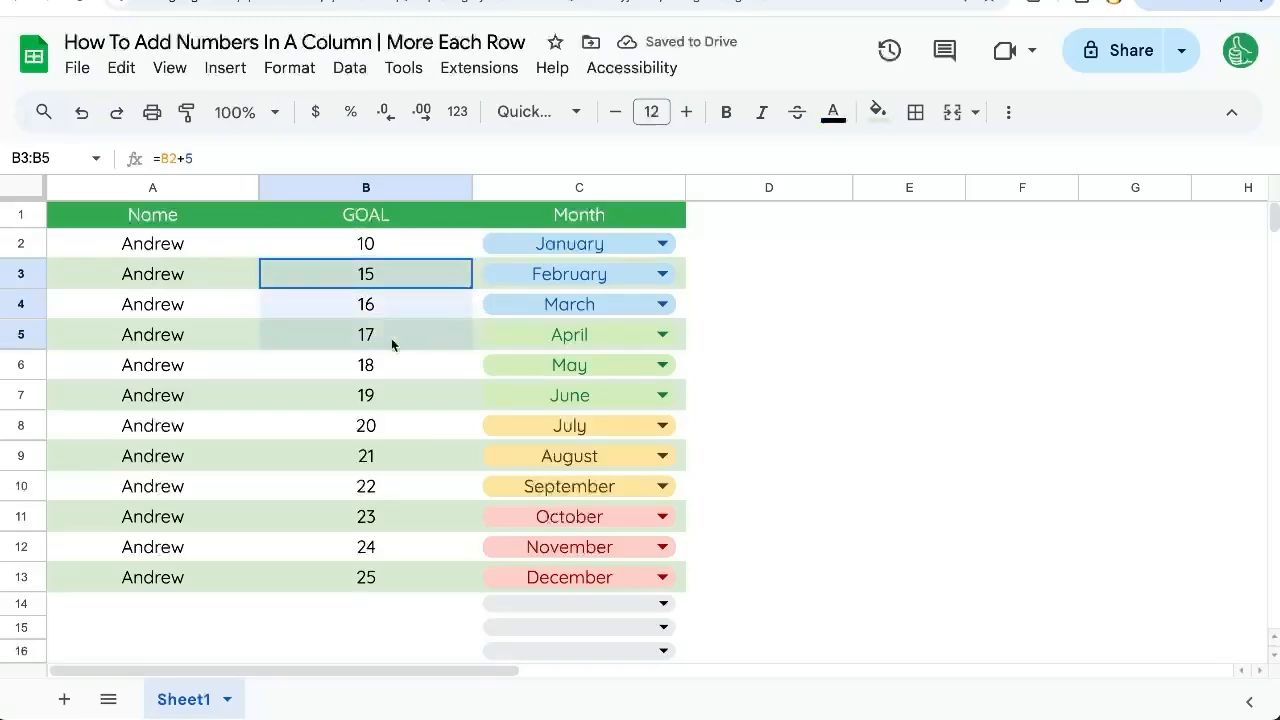
left_click(364, 272)
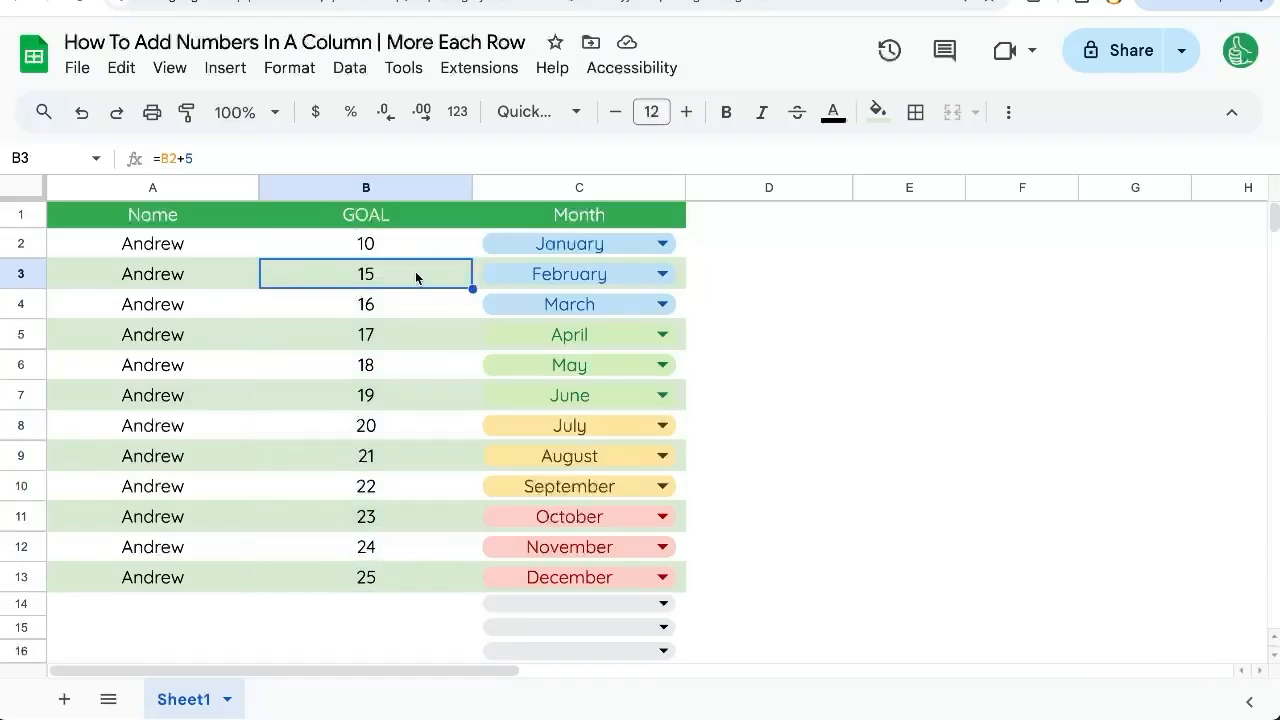
left_click_drag(366, 274, 366, 576)
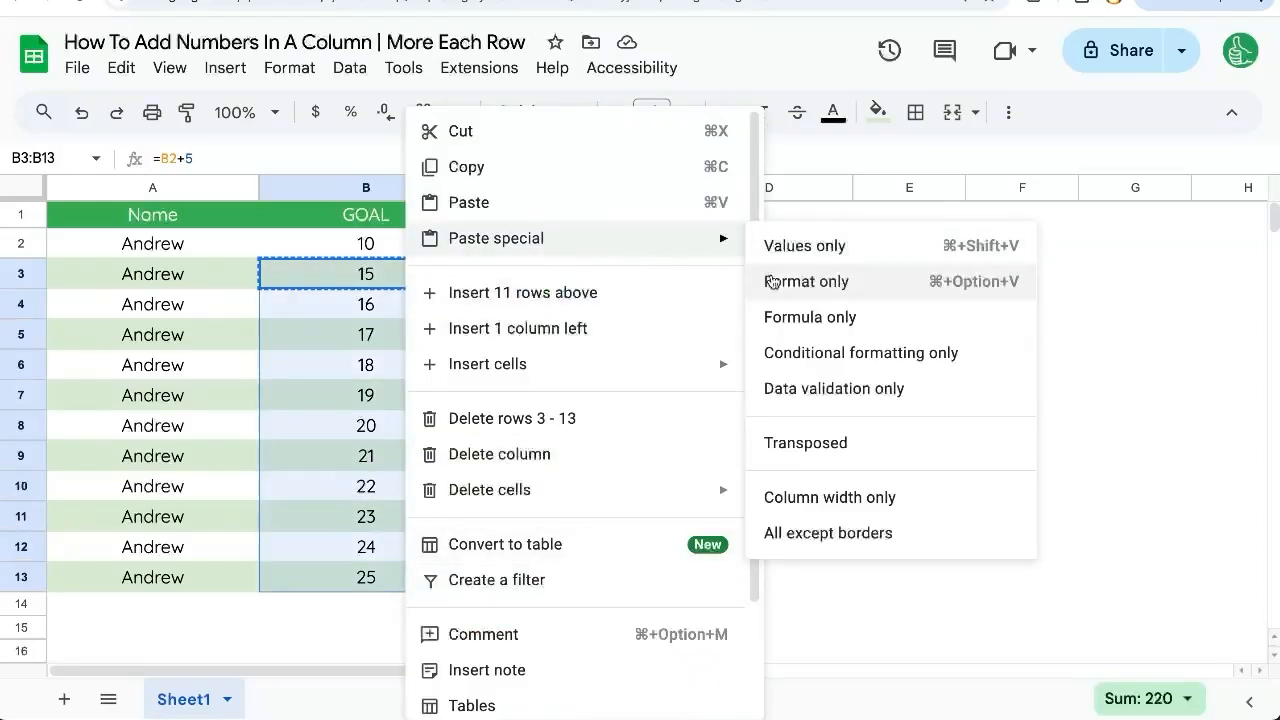
left_click(806, 280)
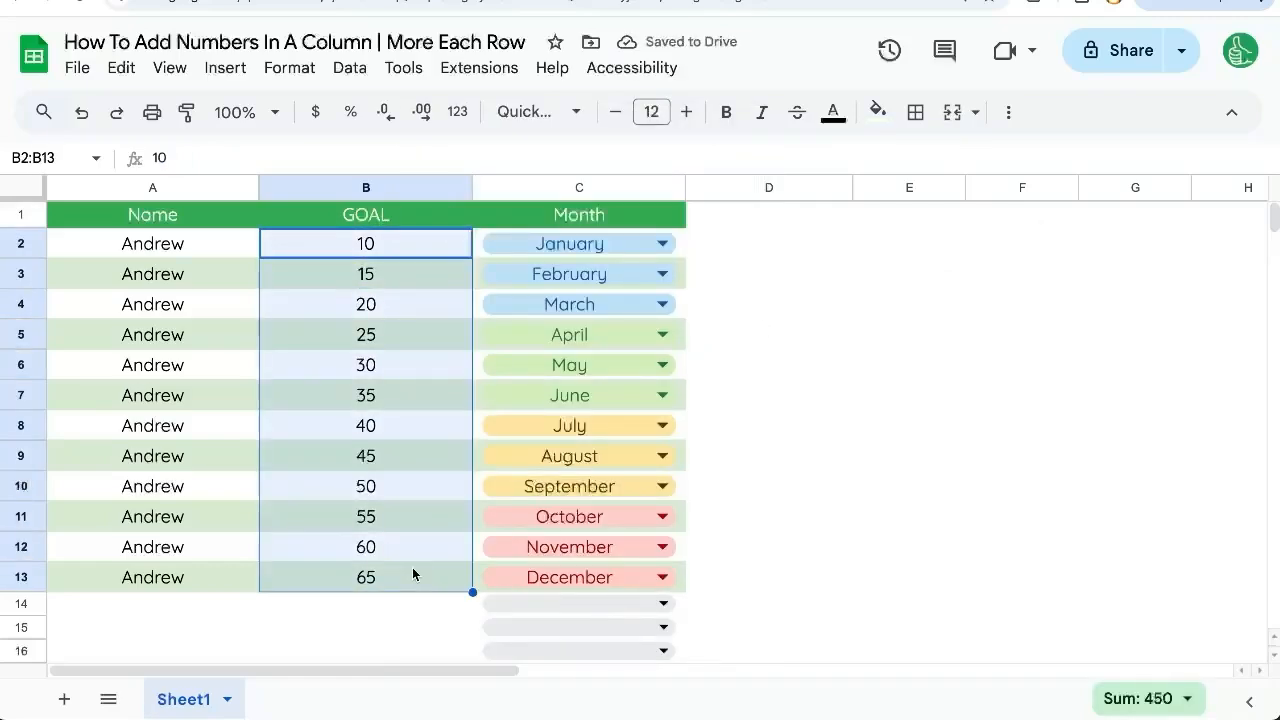
mouse_move(406, 302)
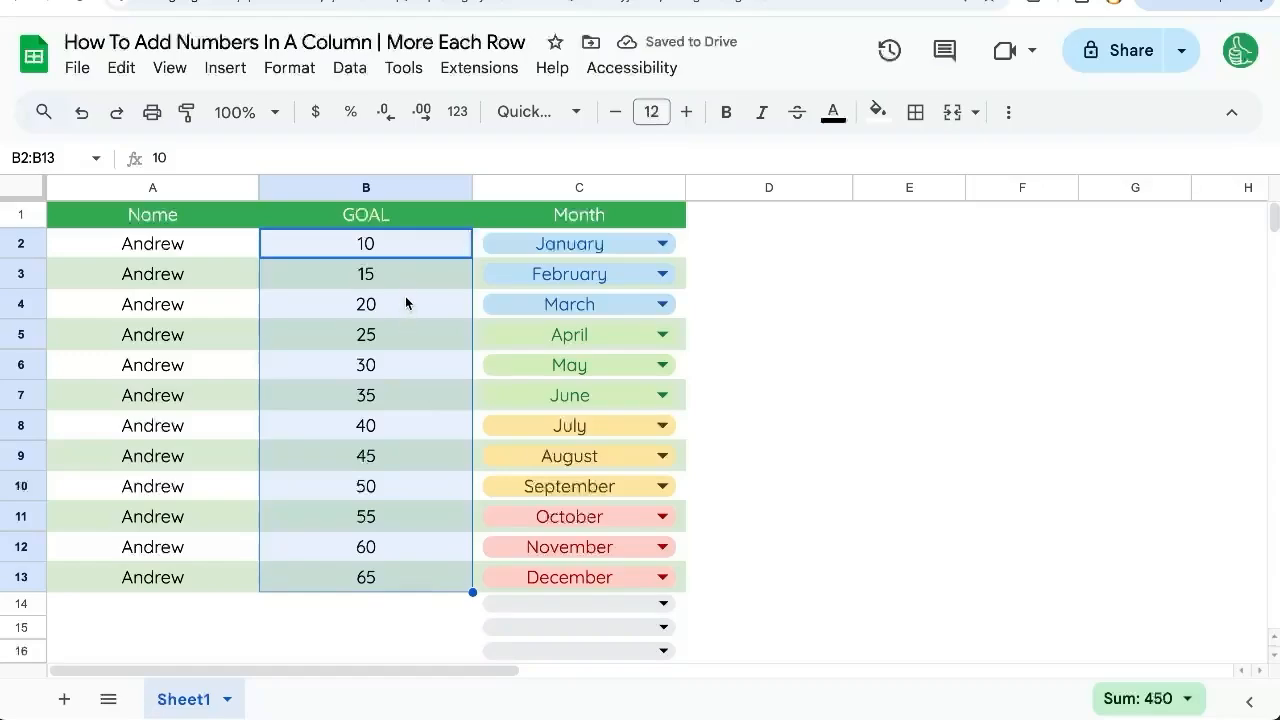
left_click(364, 244)
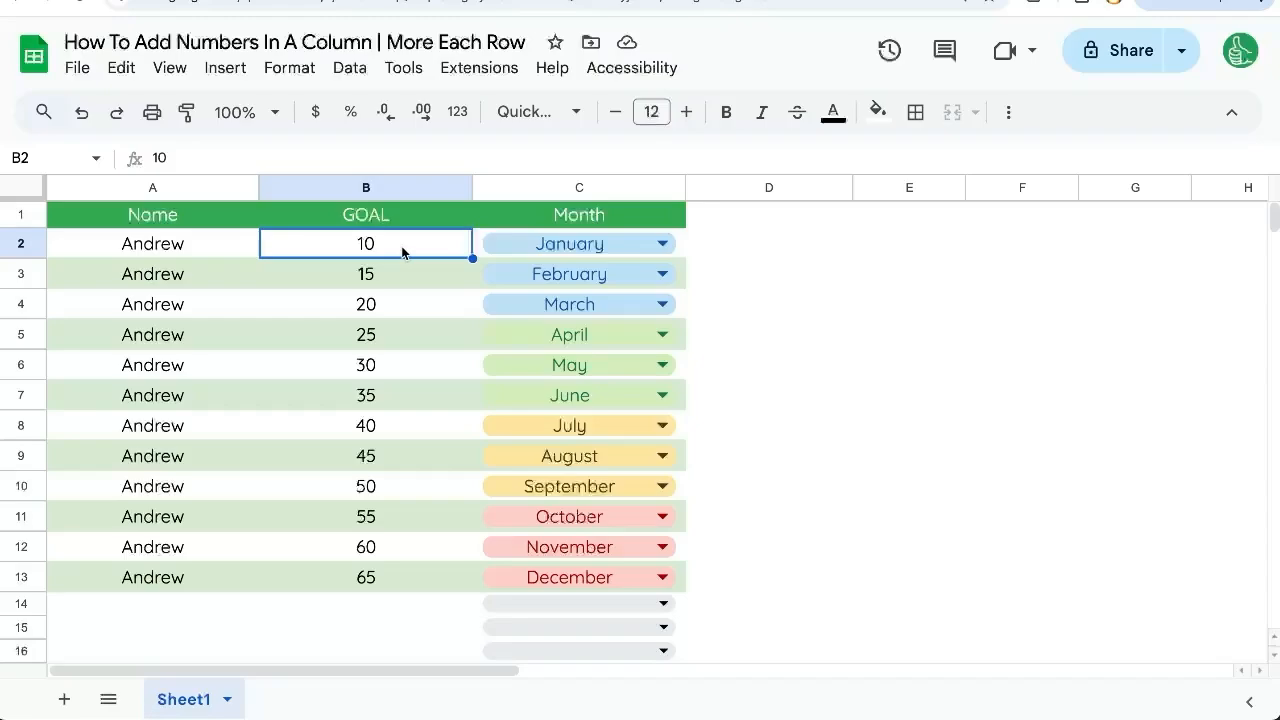
mouse_move(392, 244)
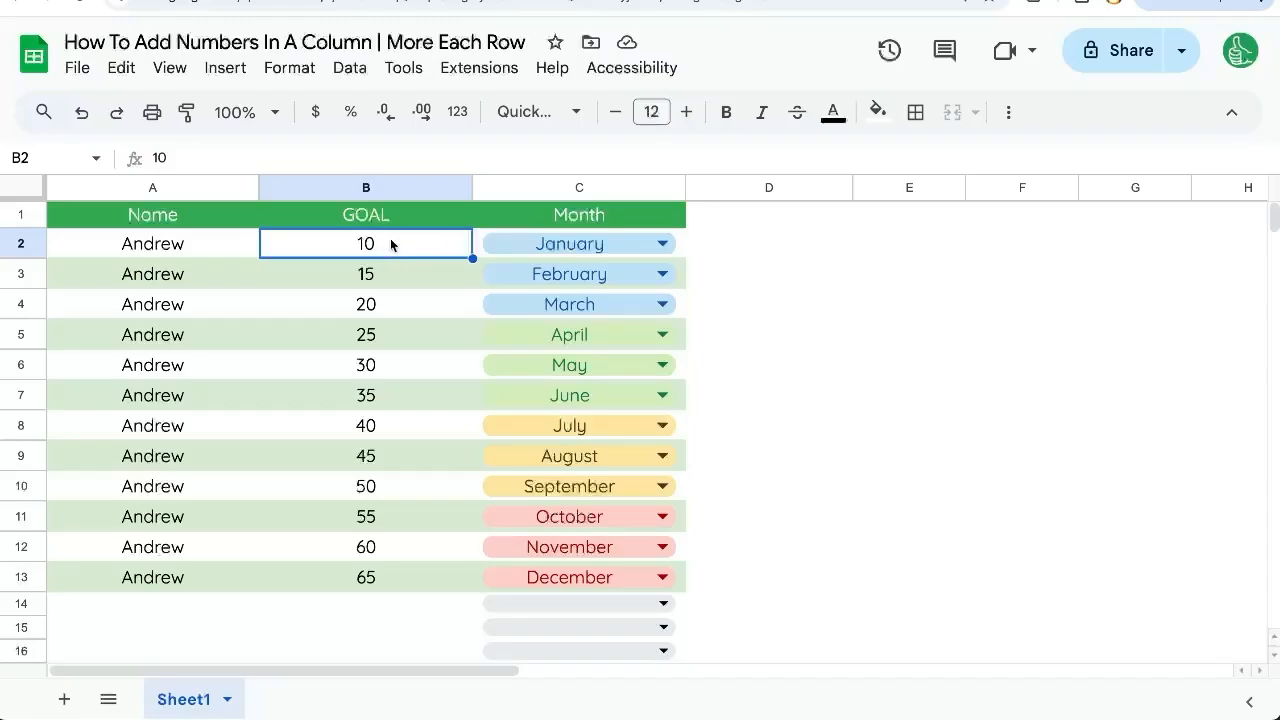
left_click(364, 272)
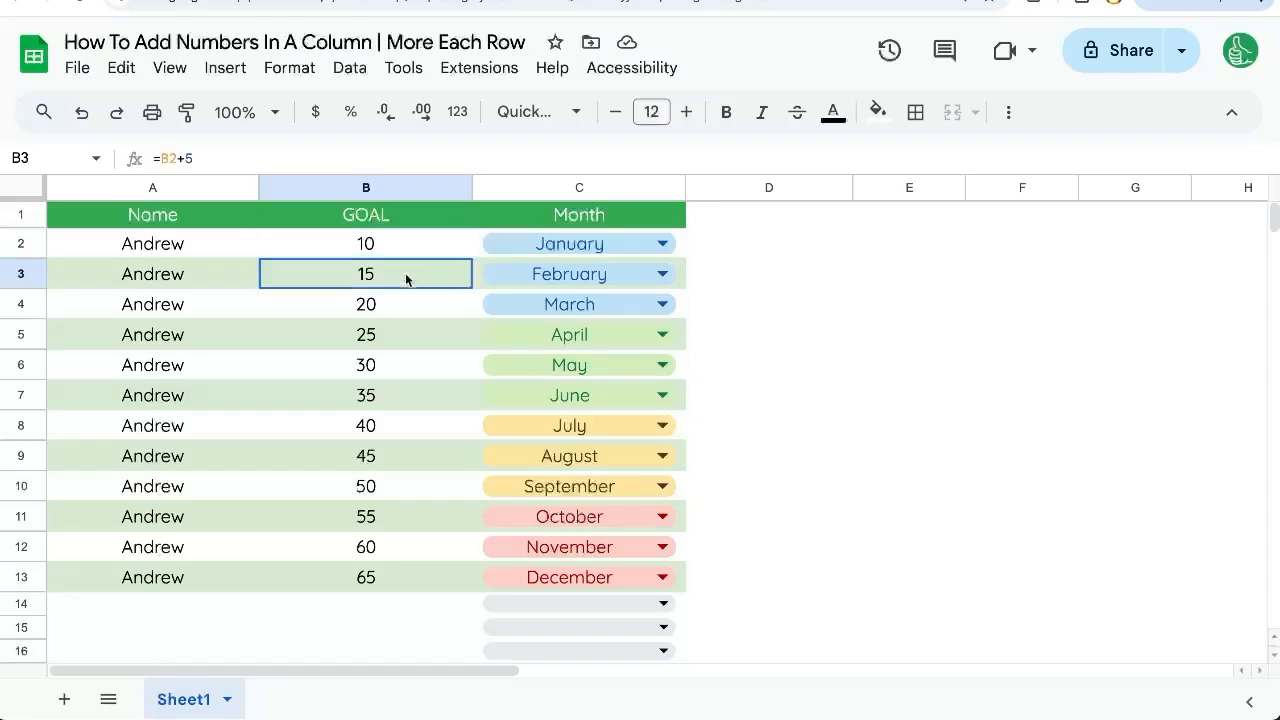
left_click(364, 424)
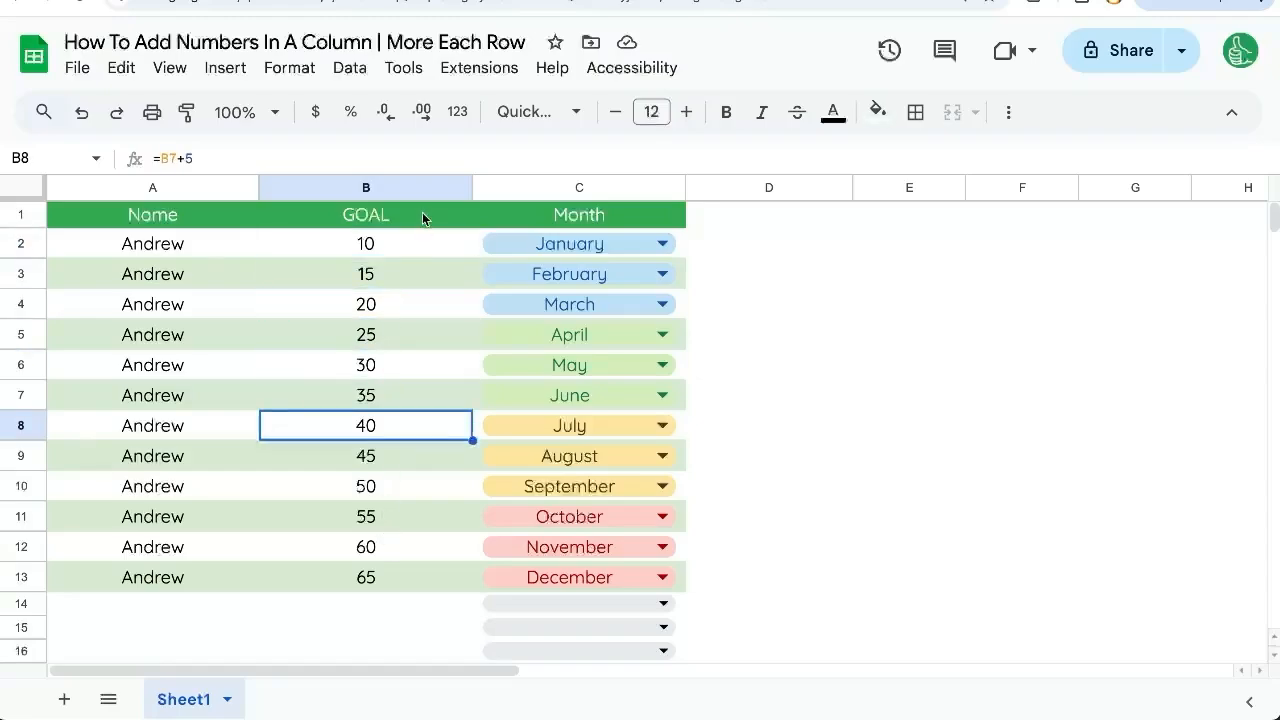
mouse_move(388, 280)
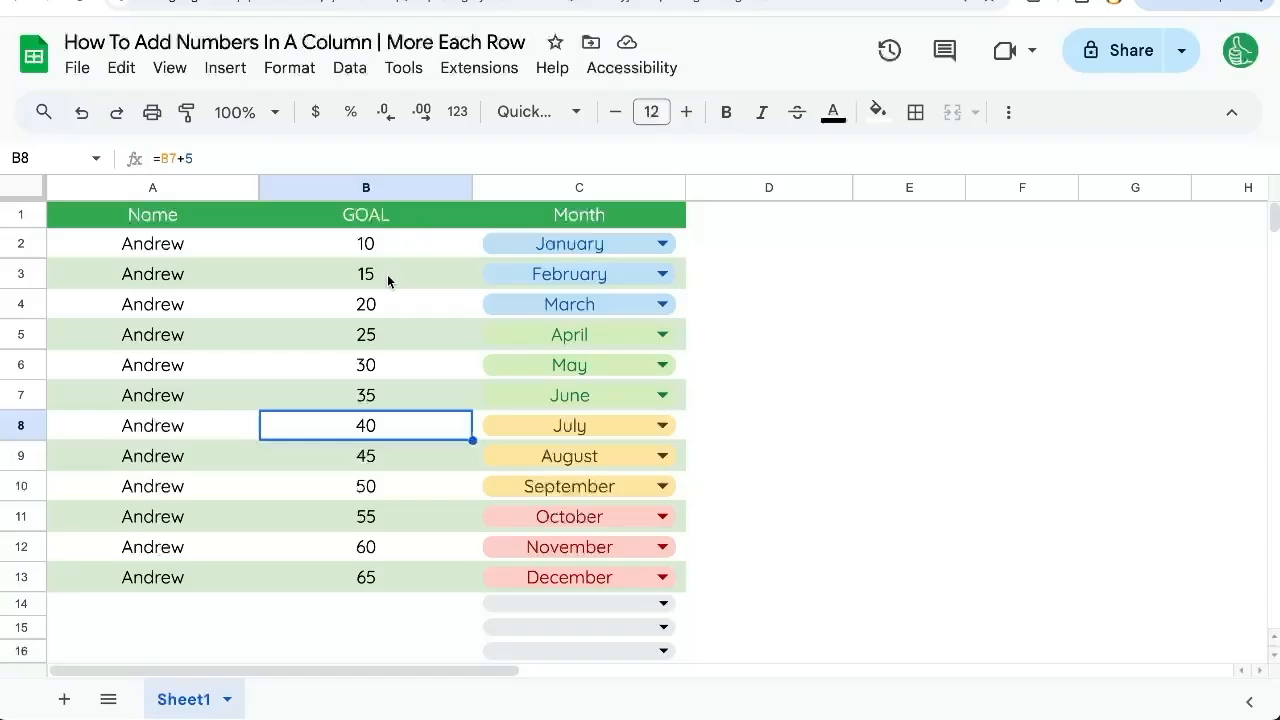
left_click(364, 304)
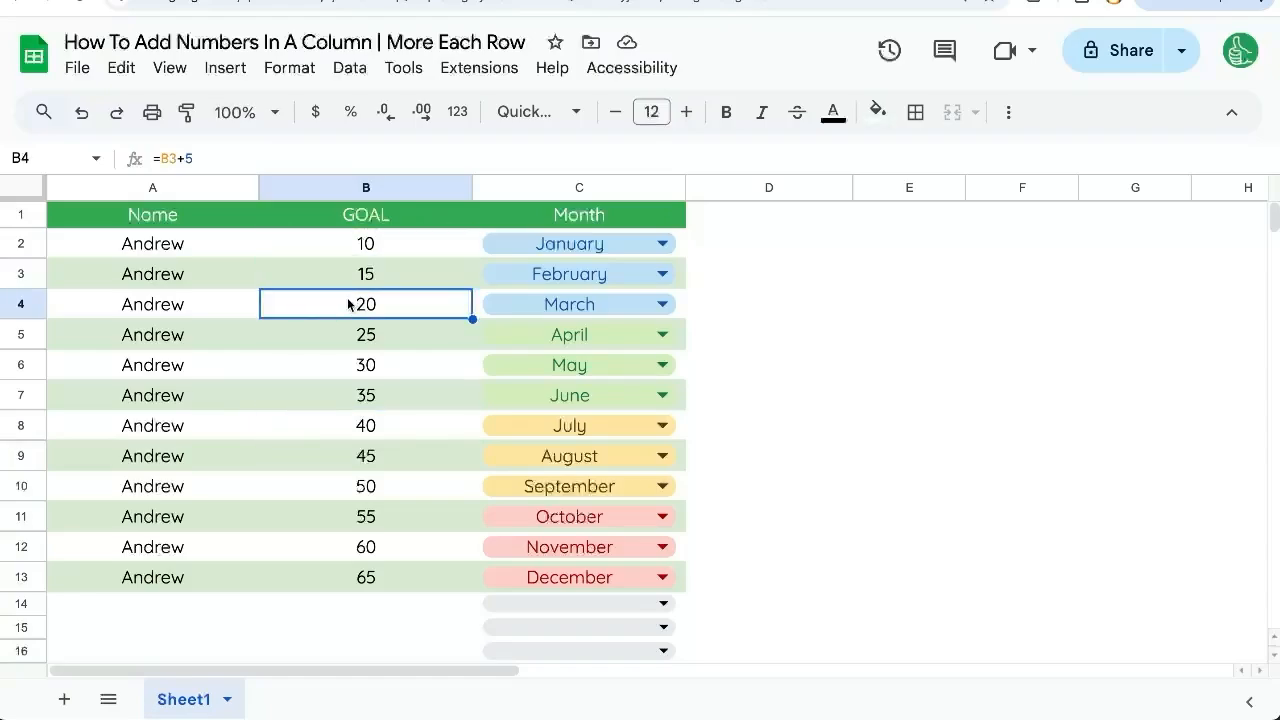
double_click(364, 304)
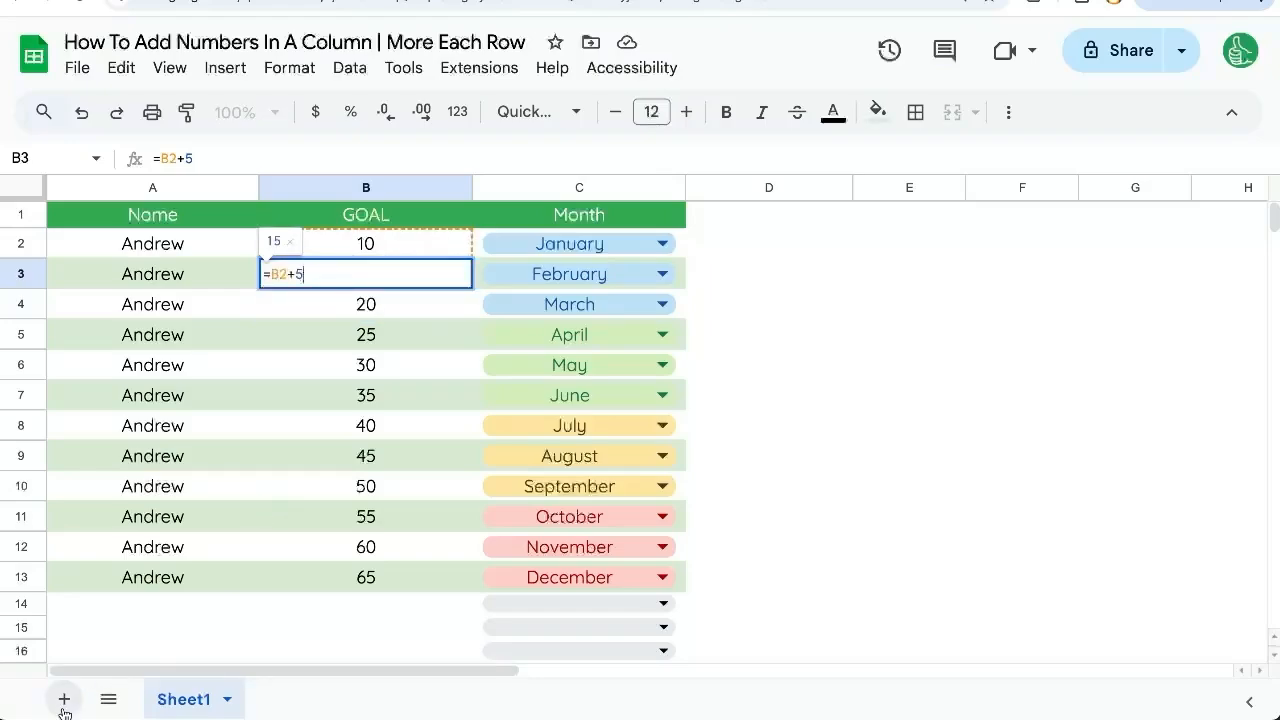
Label A1 ITERATOR with value 10 in B1 on SETTINGS, then return to Sheet1.
left_click(64, 698)
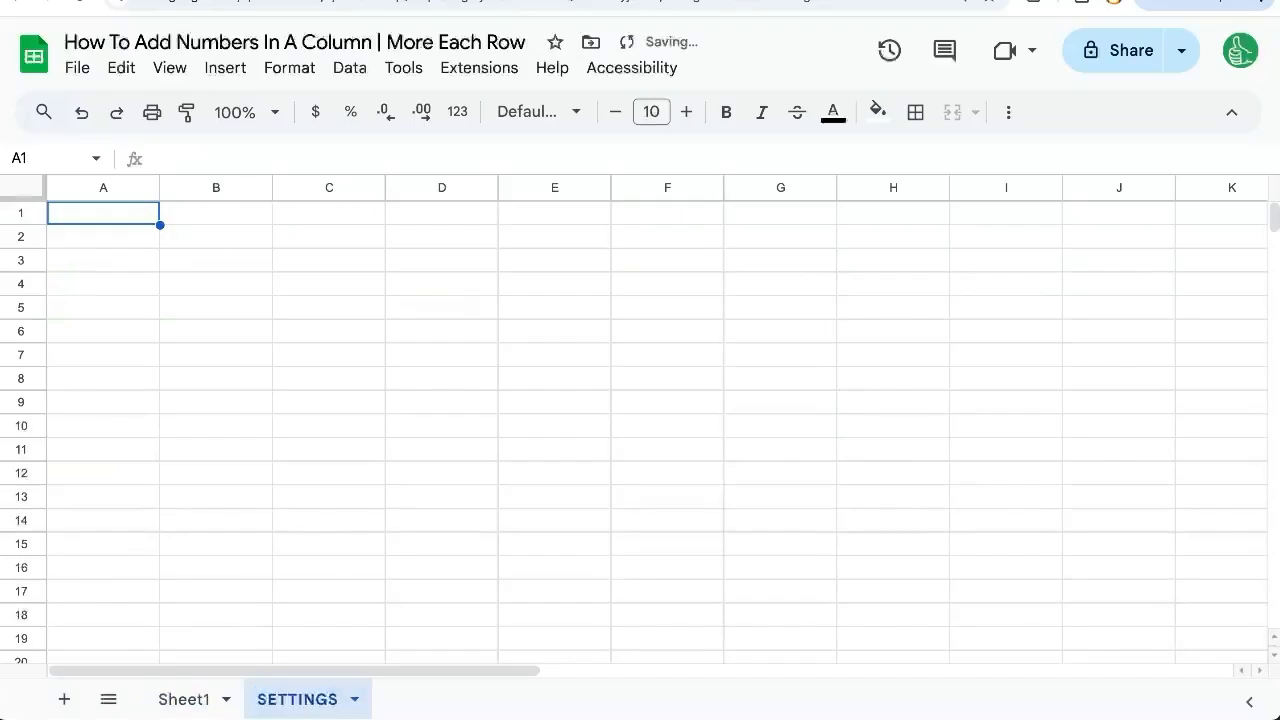
type("ITERATRO")
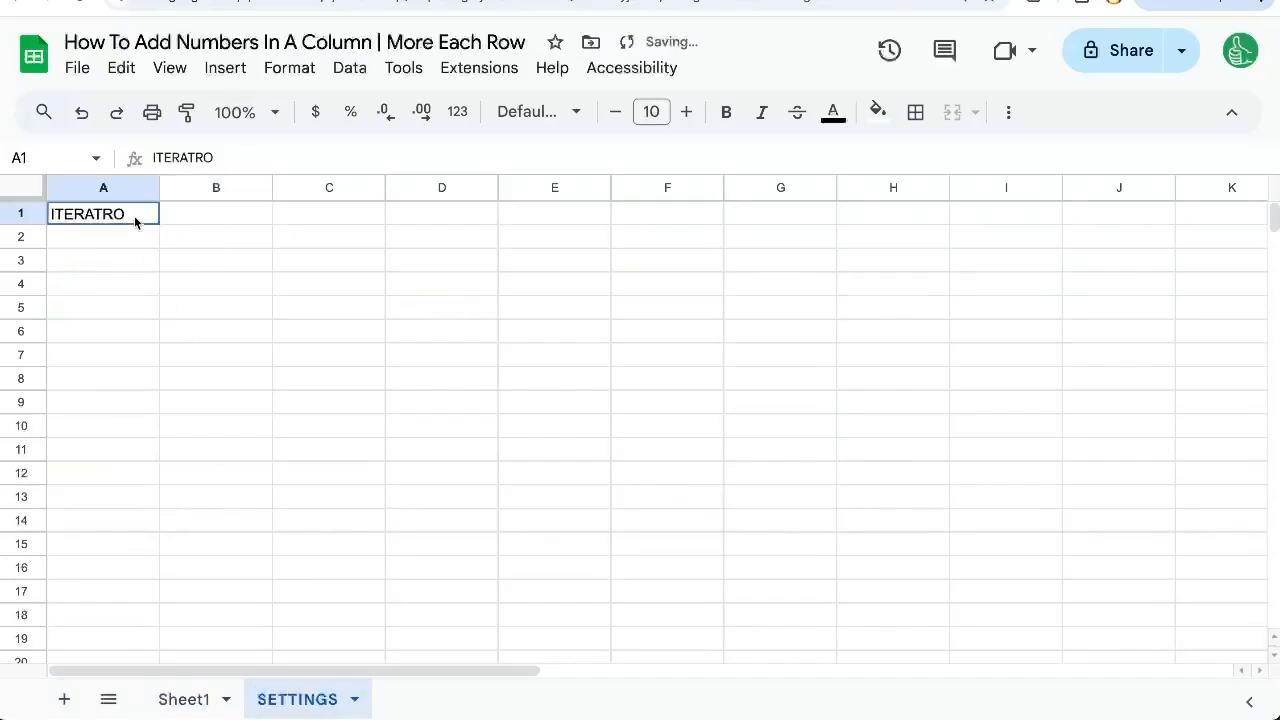
left_click(216, 212)
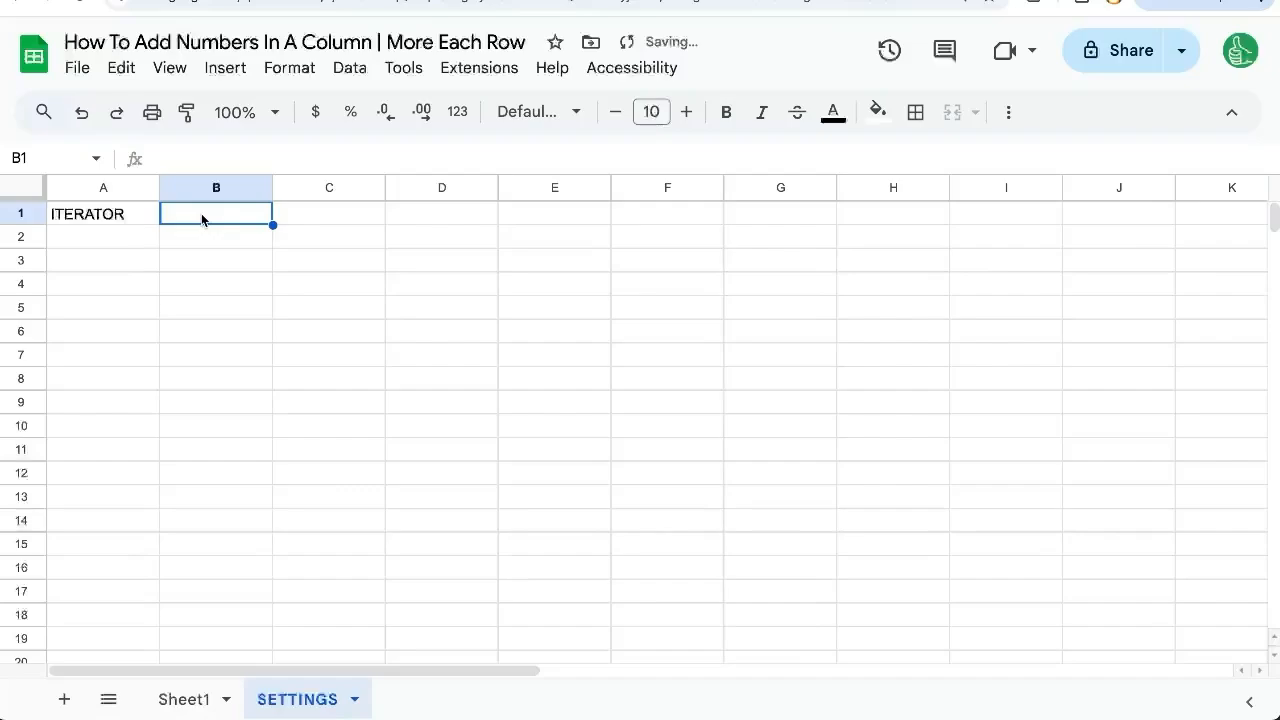
type("10")
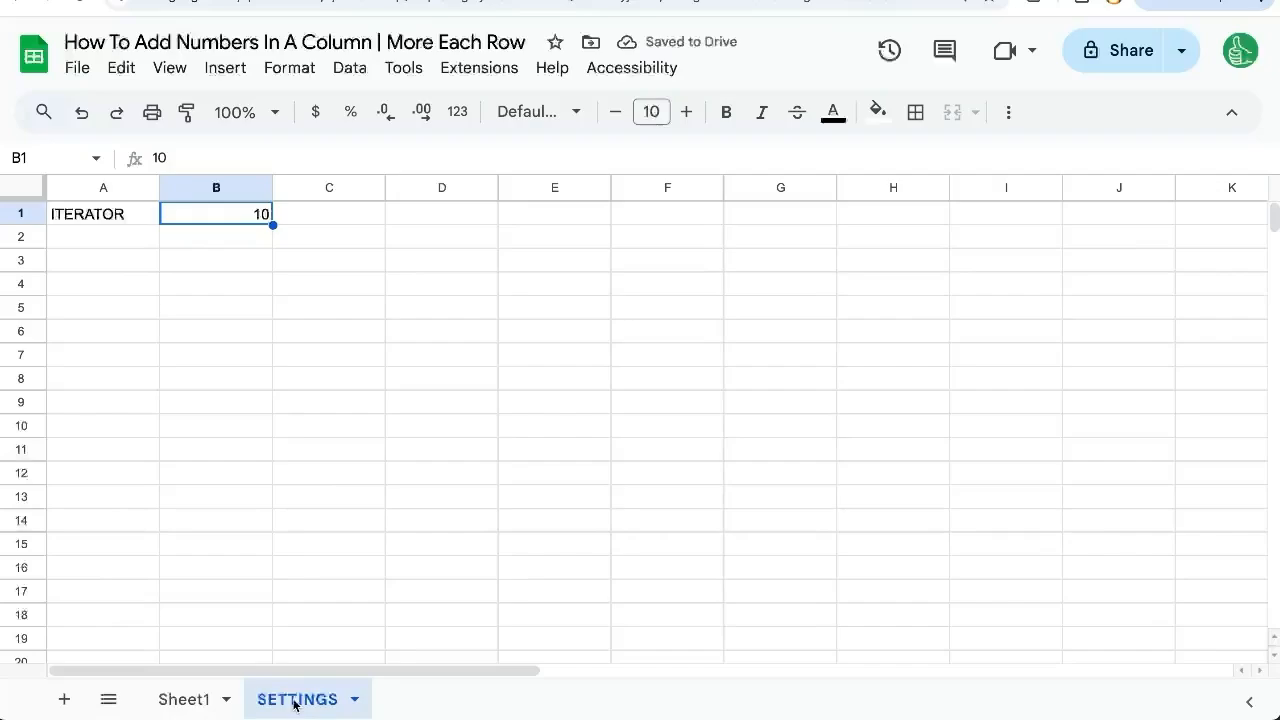
left_click(184, 700)
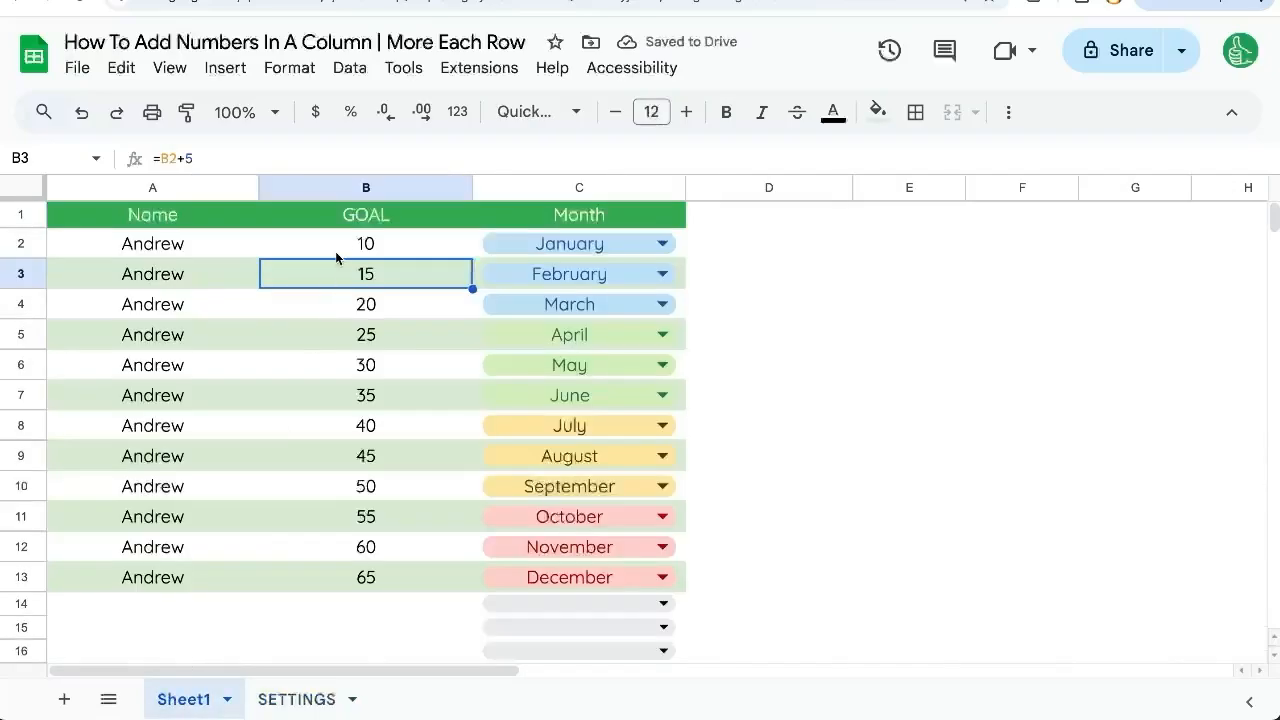
Rewrite B3 as =B2+SETTINGS!B1 to add the iterator from the SETTINGS sheet.
double_click(364, 272)
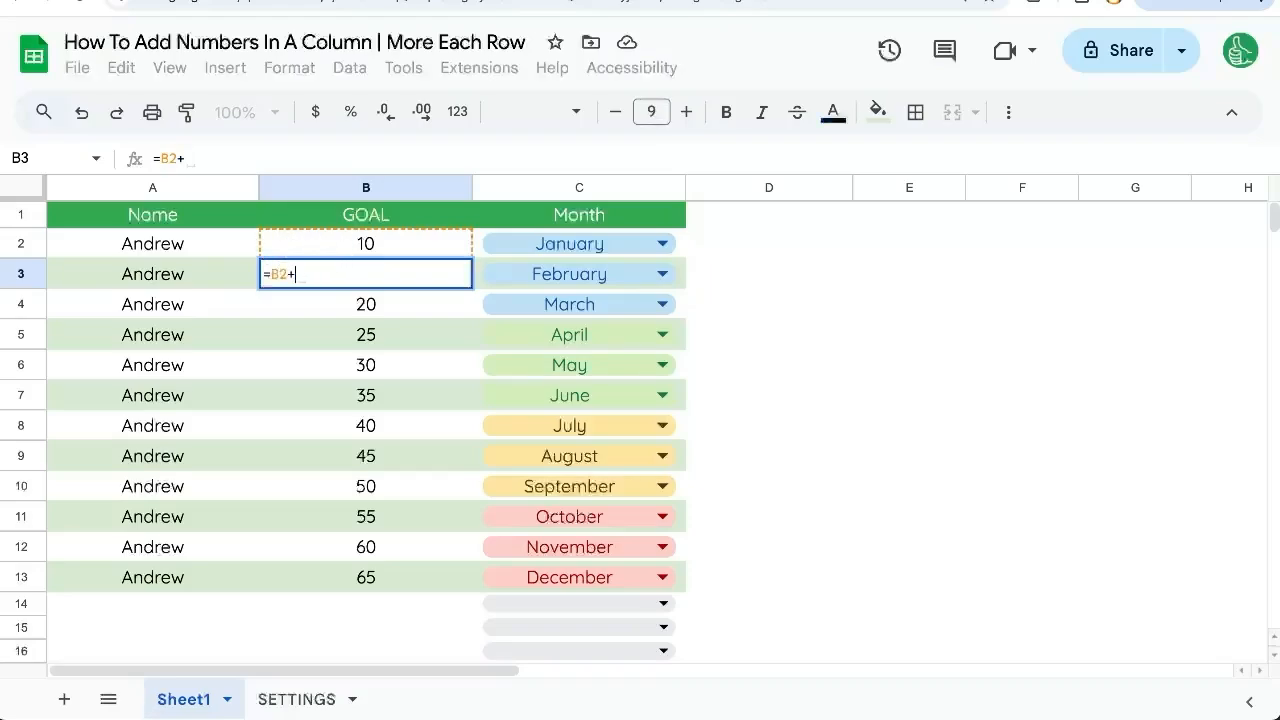
type("SETTINGS!")
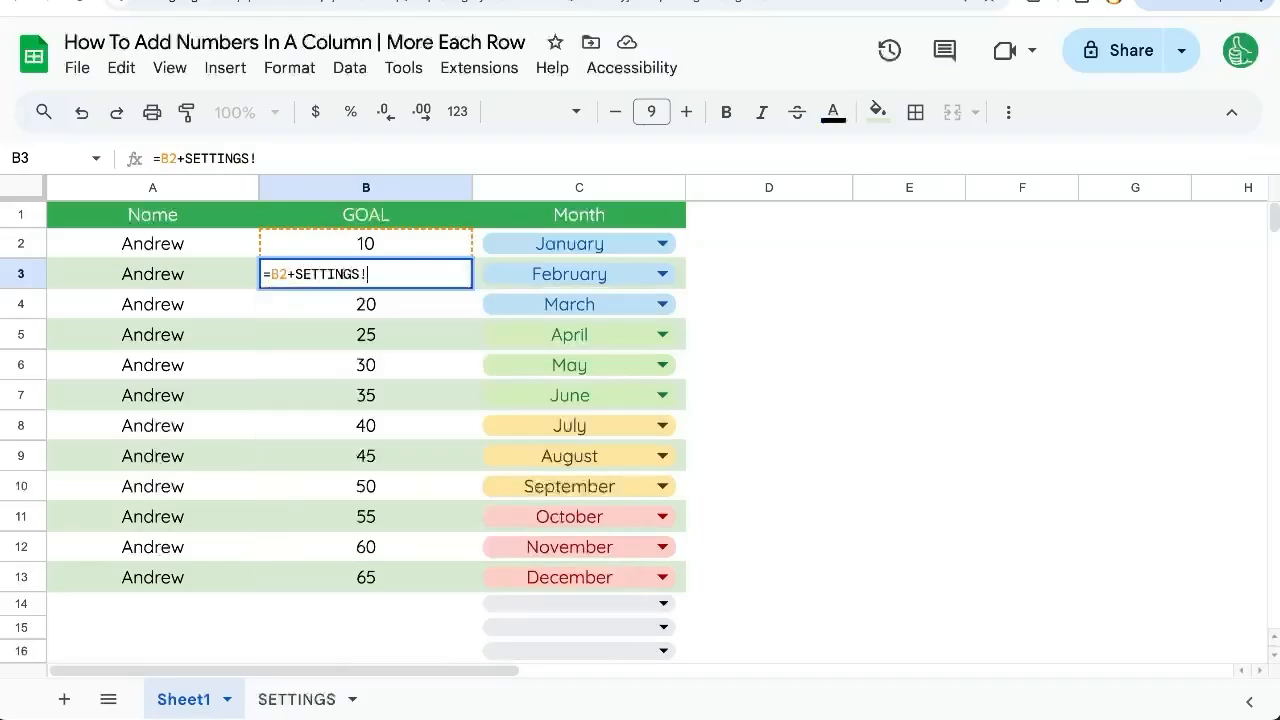
type("B")
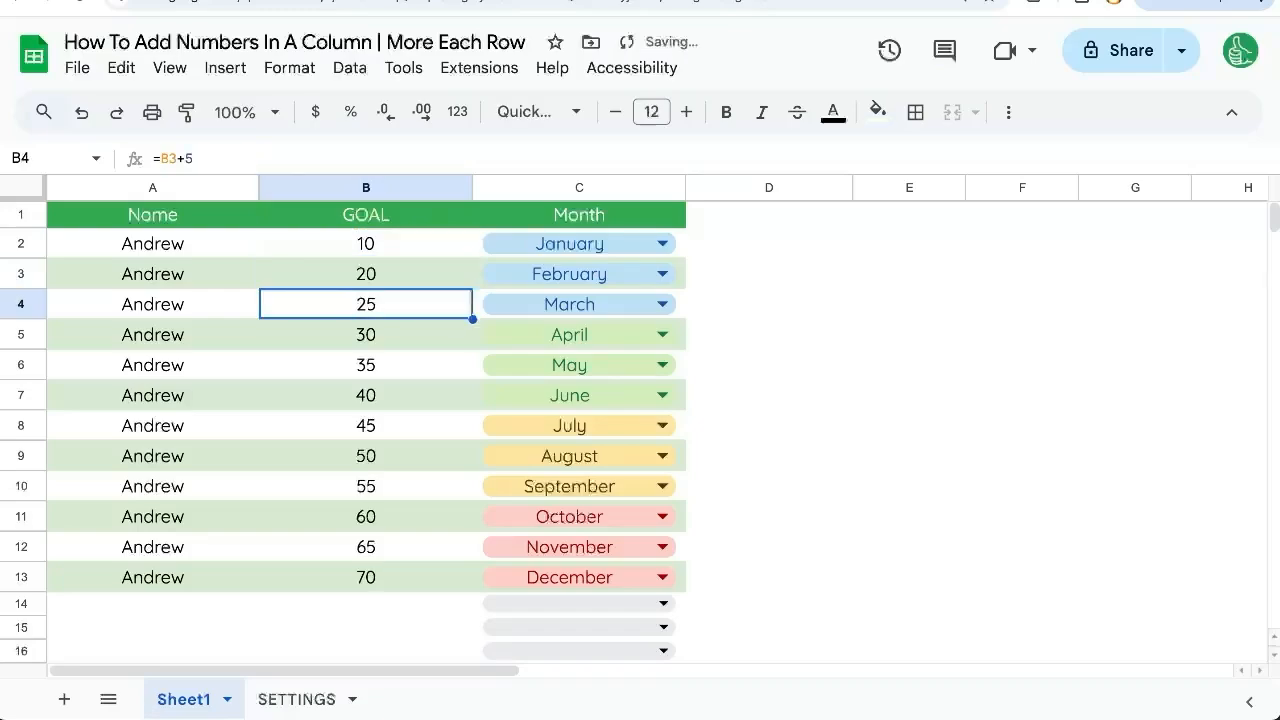
left_click(364, 272)
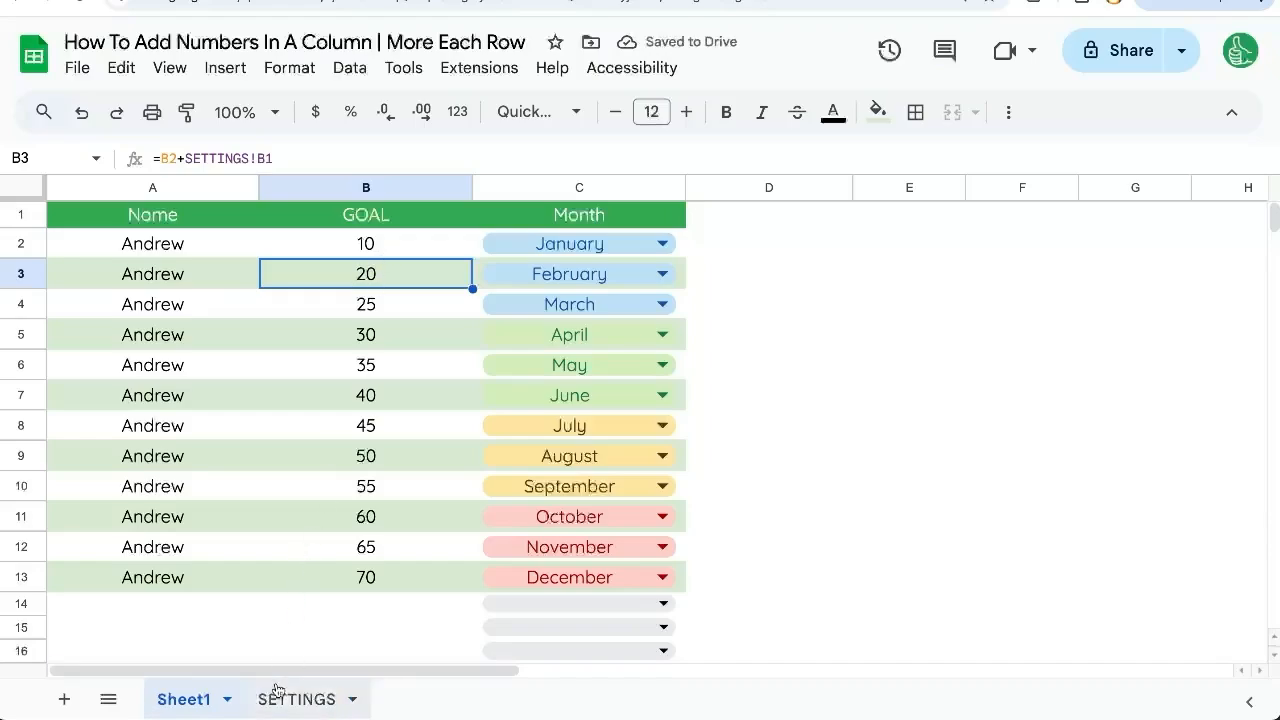
left_click(296, 698)
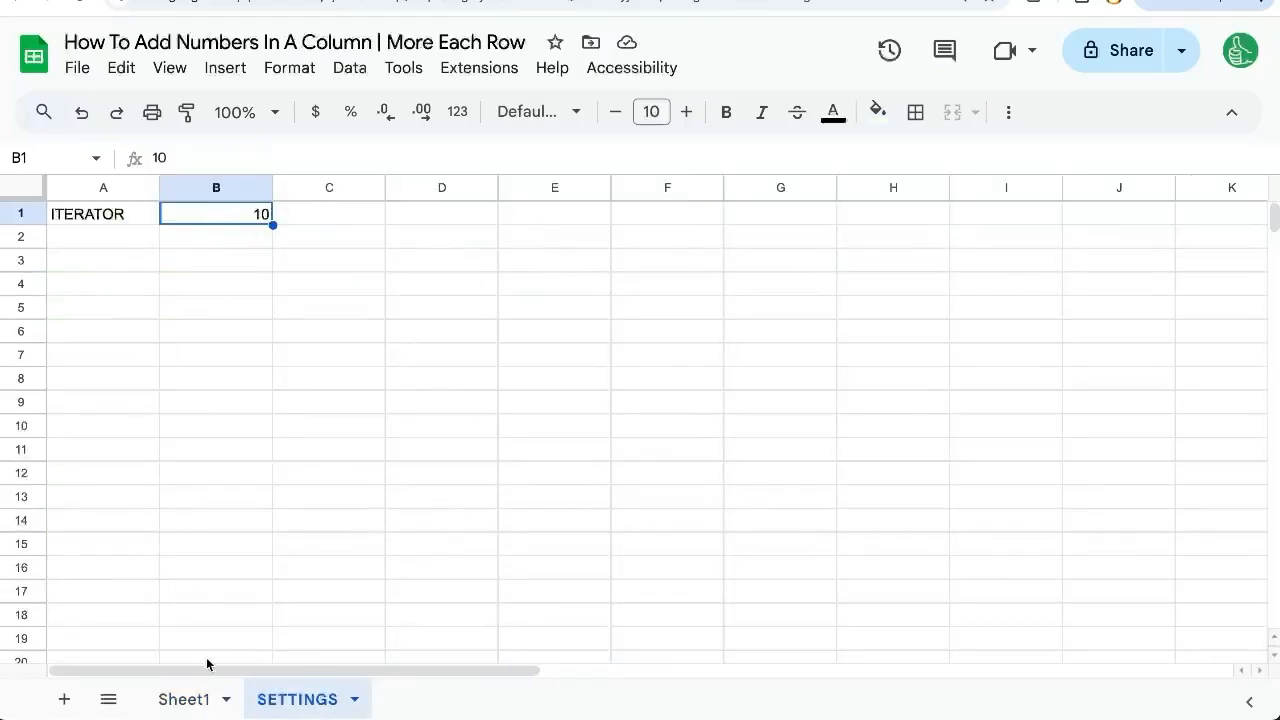
left_click(184, 700)
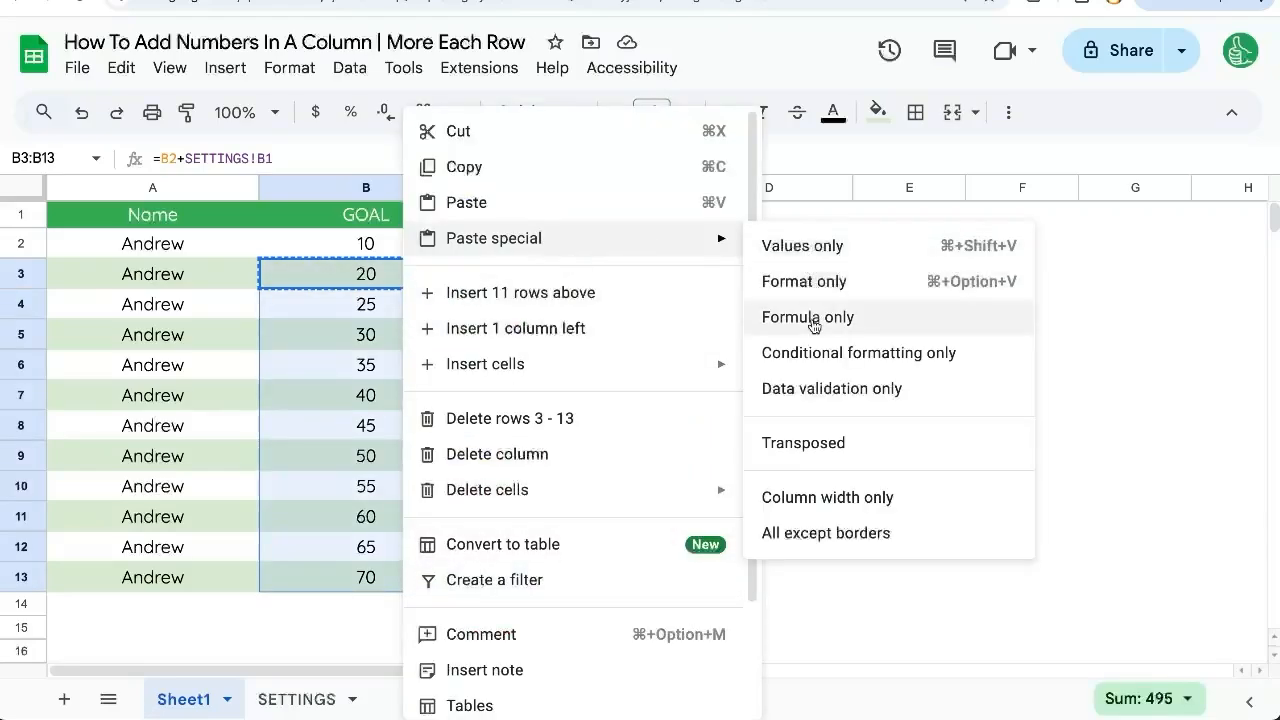
Paste the formula only into B3:B13, where every GOAL row shows 20.
left_click(808, 316)
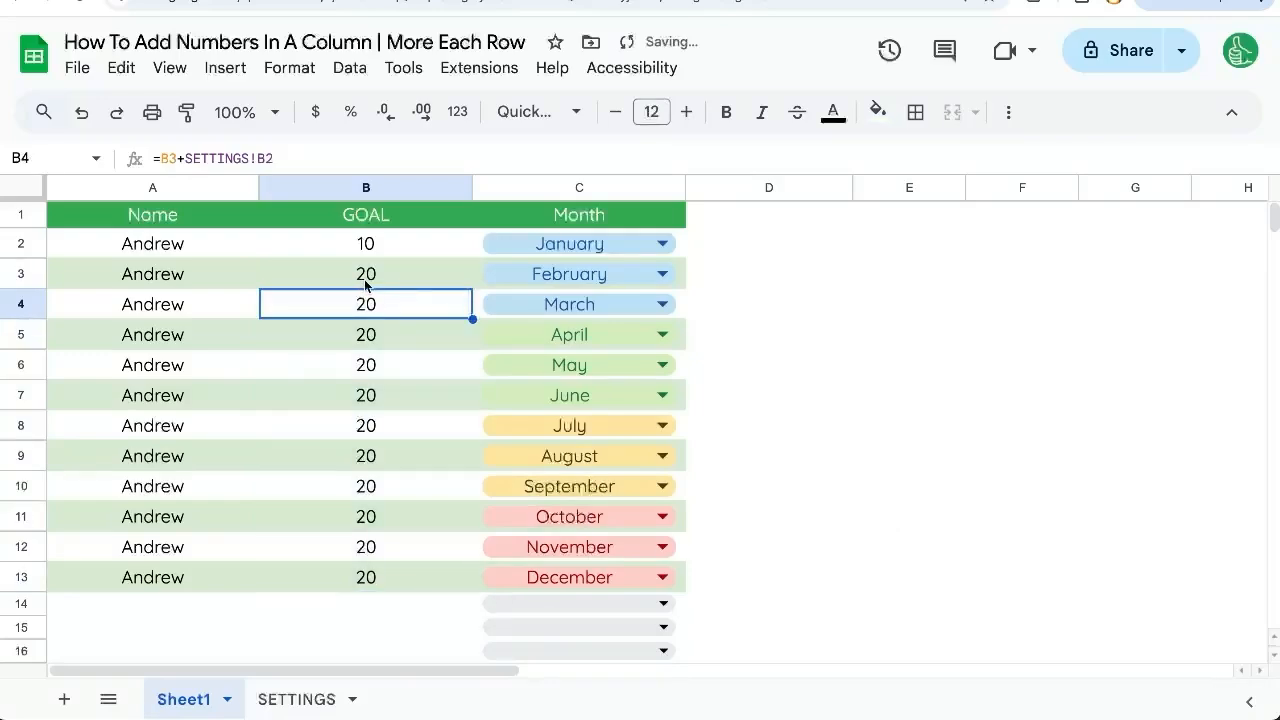
left_click(364, 272)
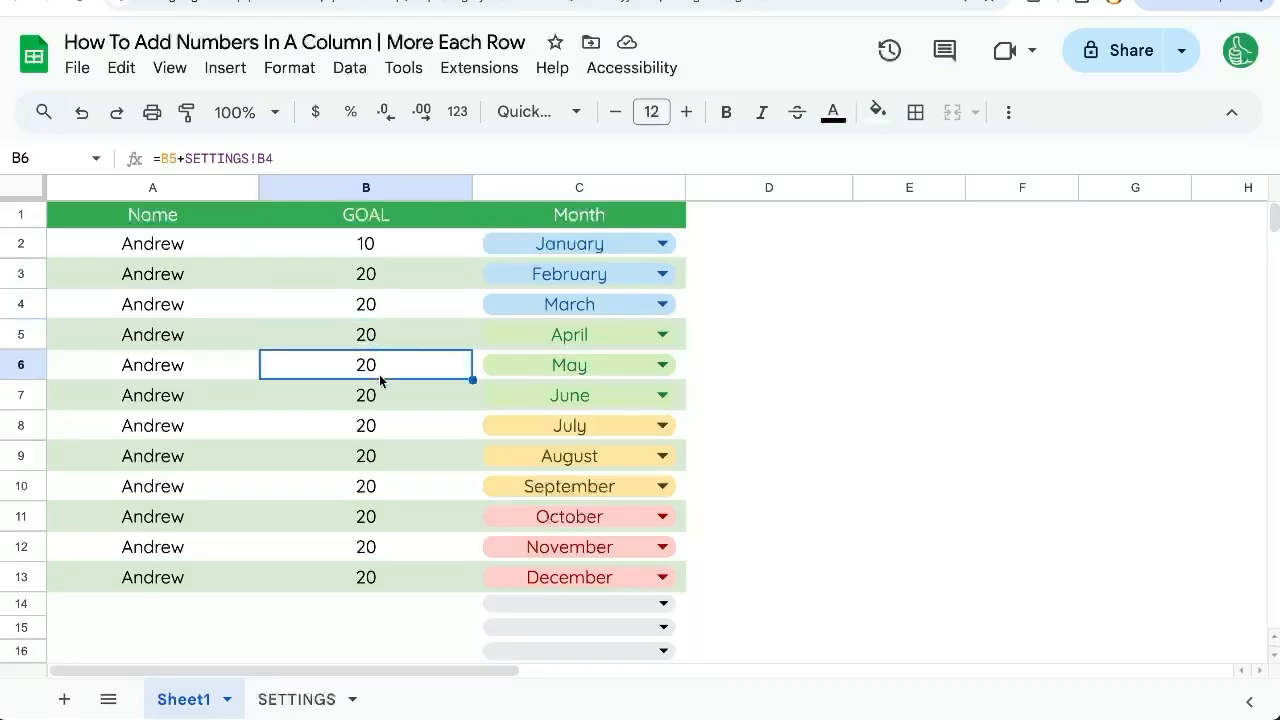
left_click(364, 456)
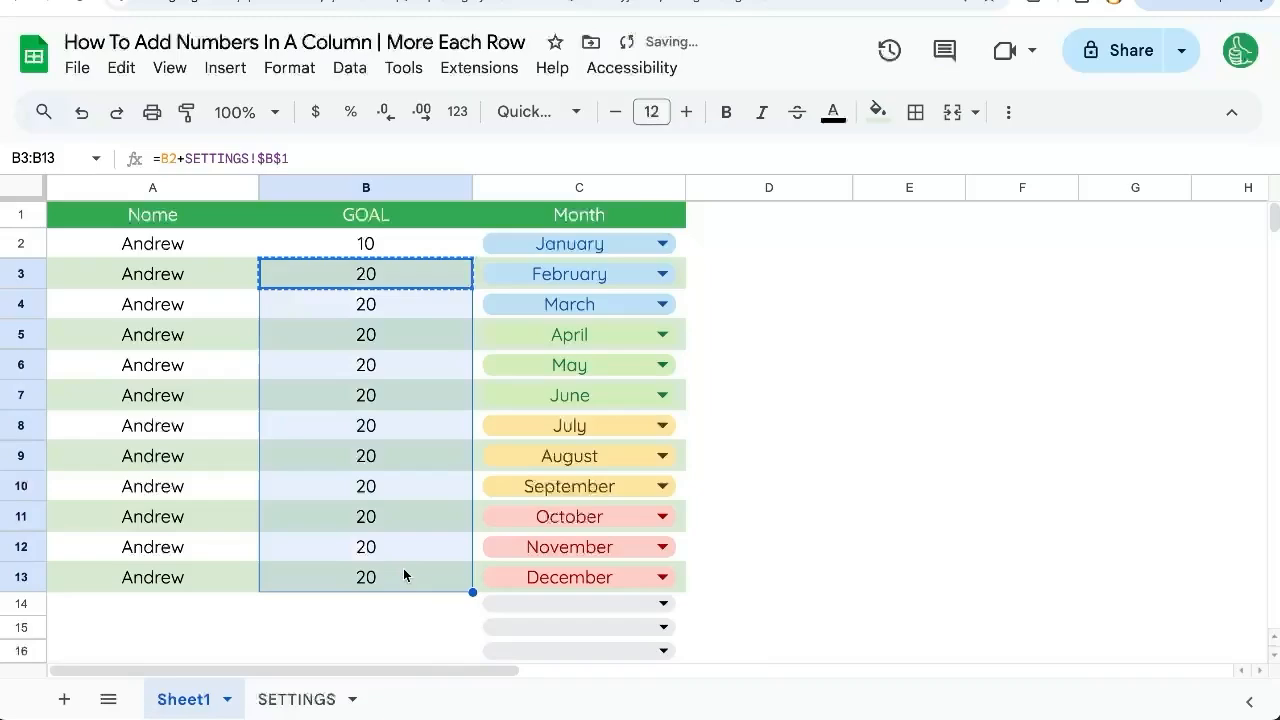
Paste =B2+SETTINGS!$B$1 into B3:B13 and verify the absolute reference in lower rows.
right_click(364, 400)
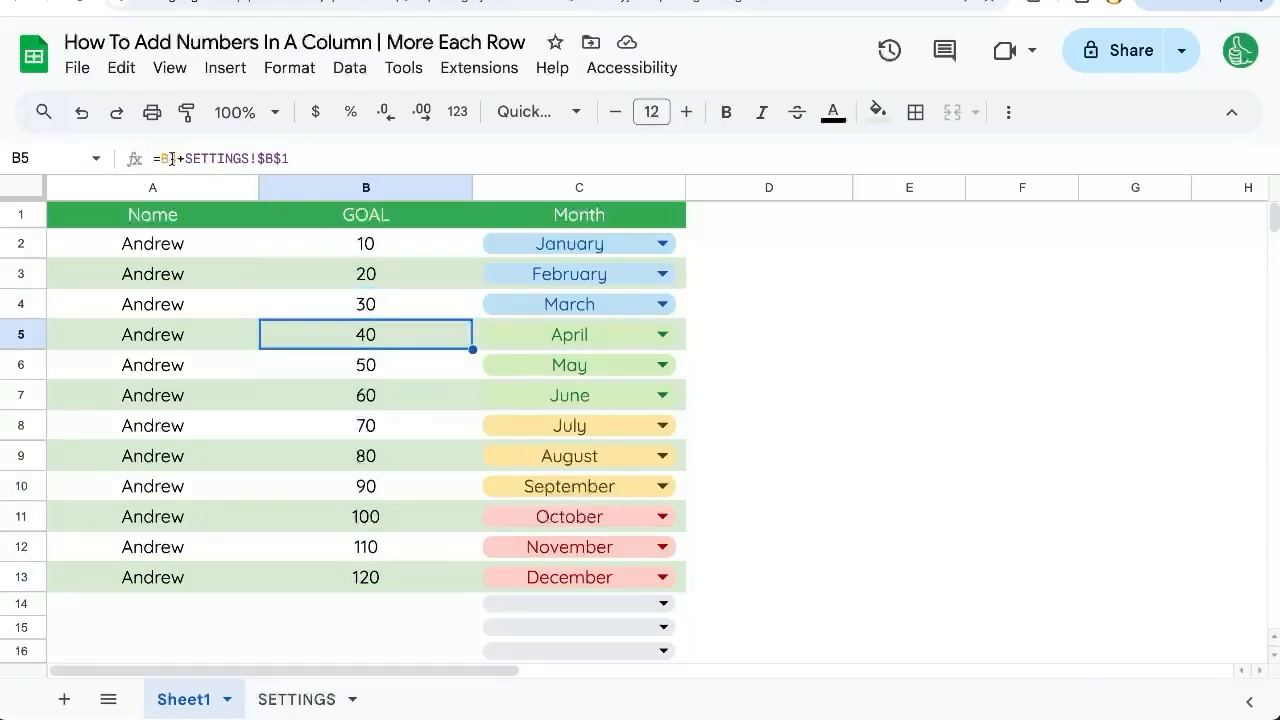
left_click(364, 394)
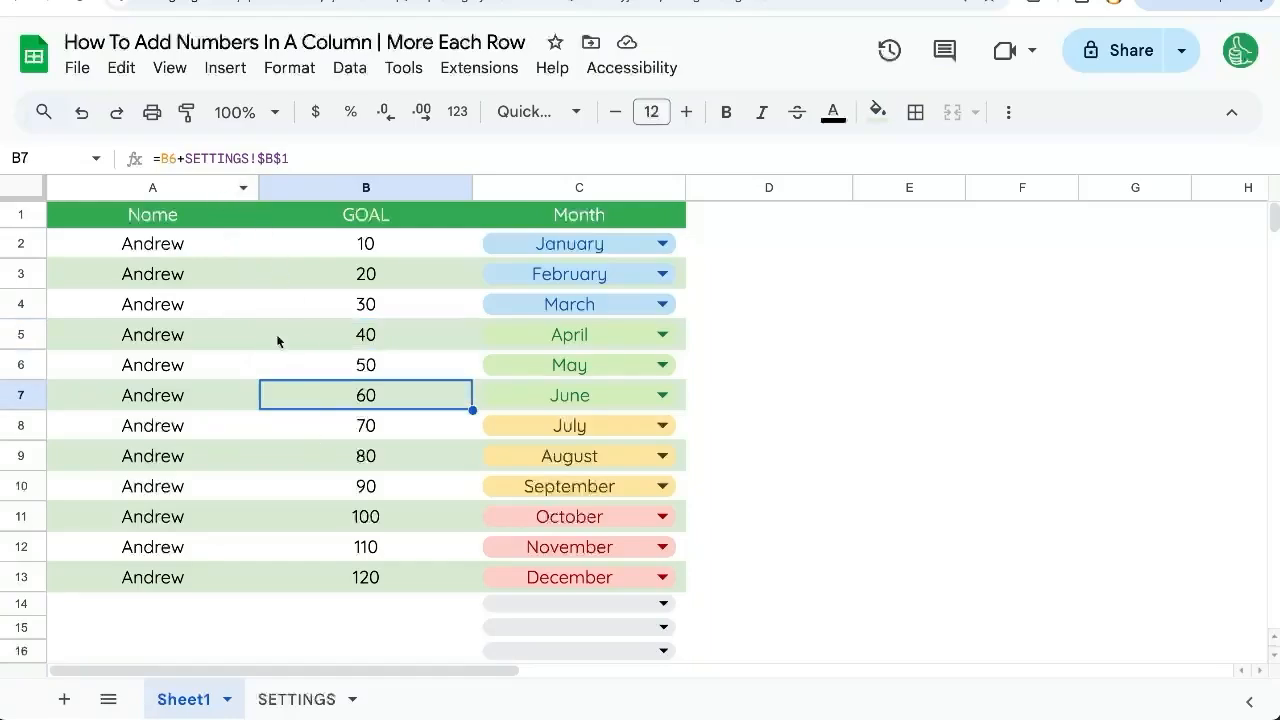
double_click(364, 394)
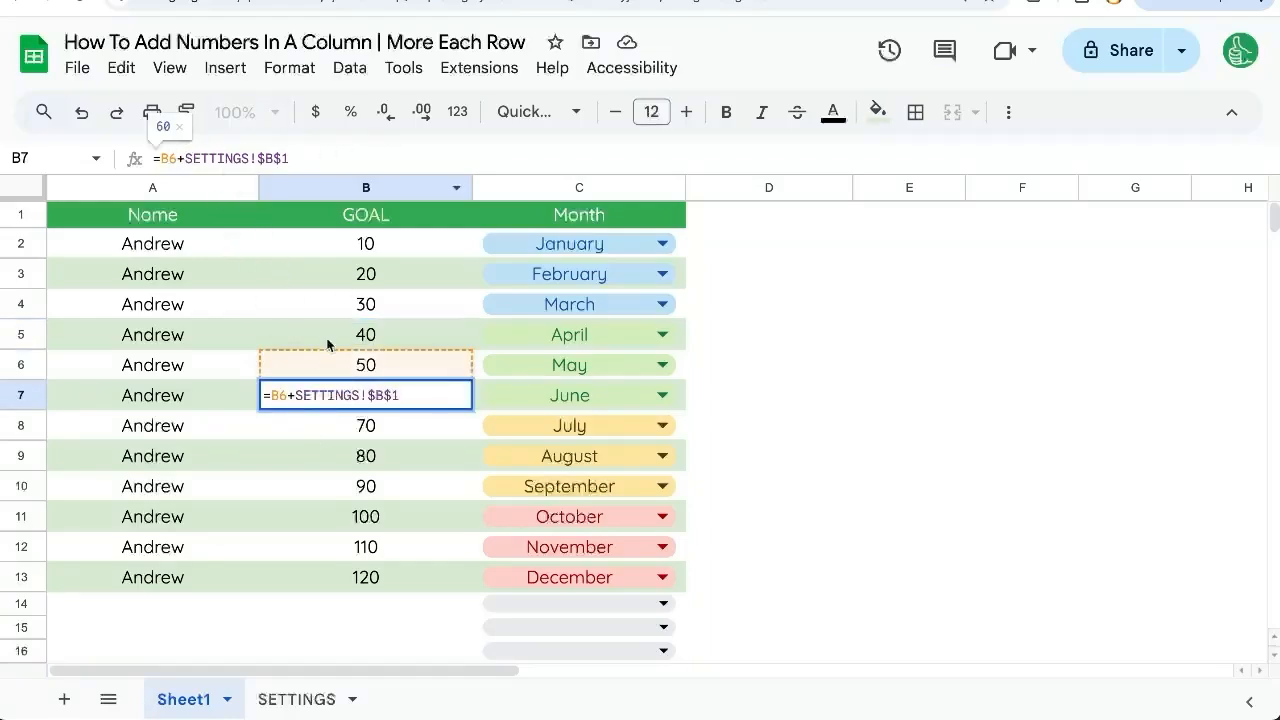
key("Enter")
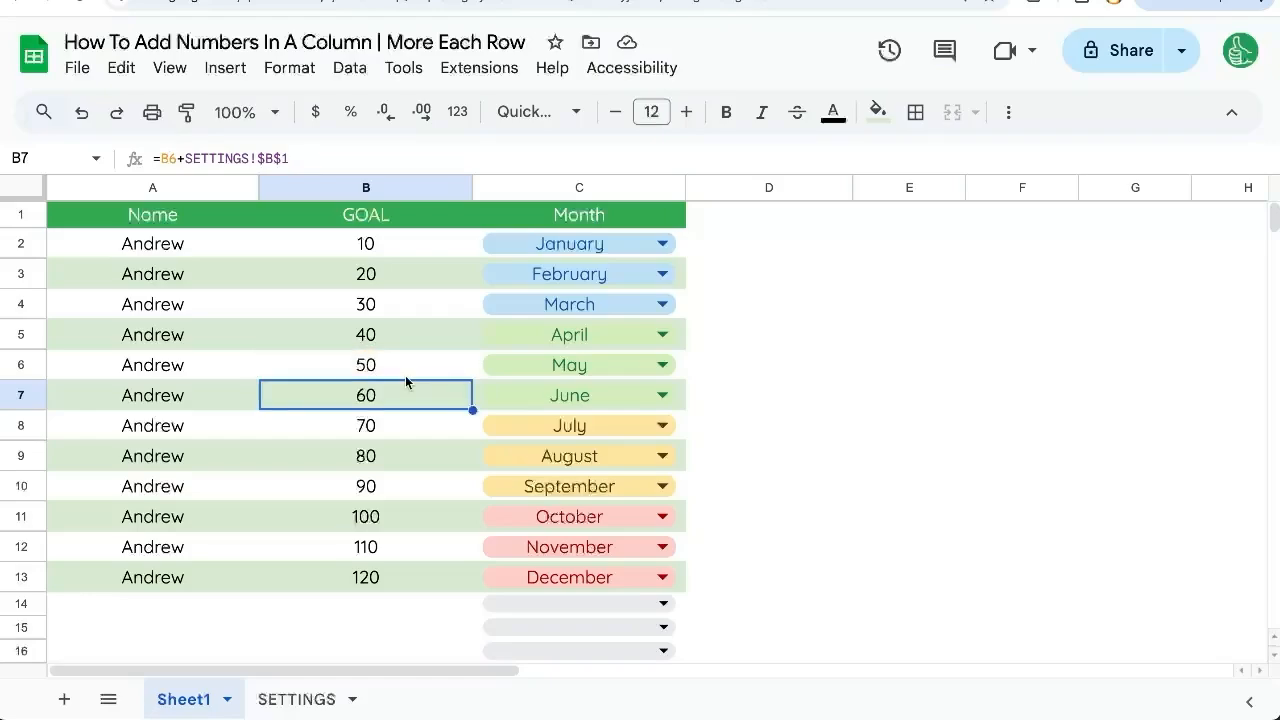
left_click(364, 486)
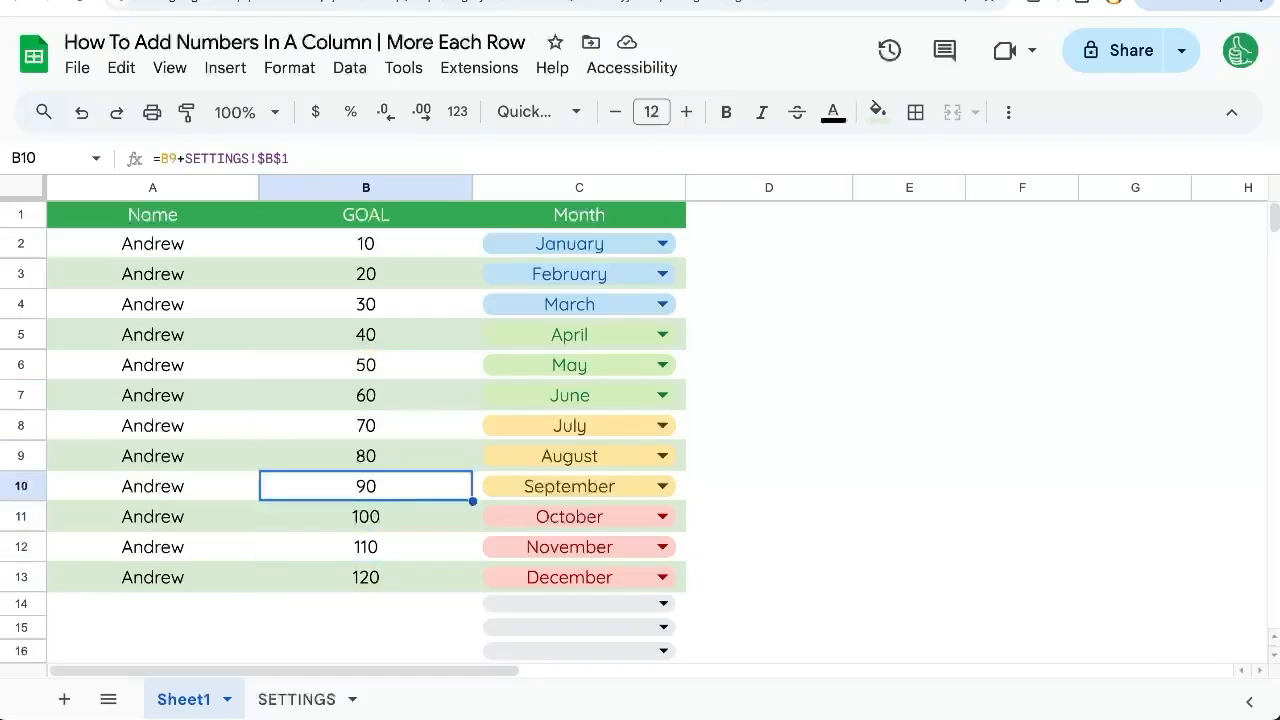
left_click(296, 698)
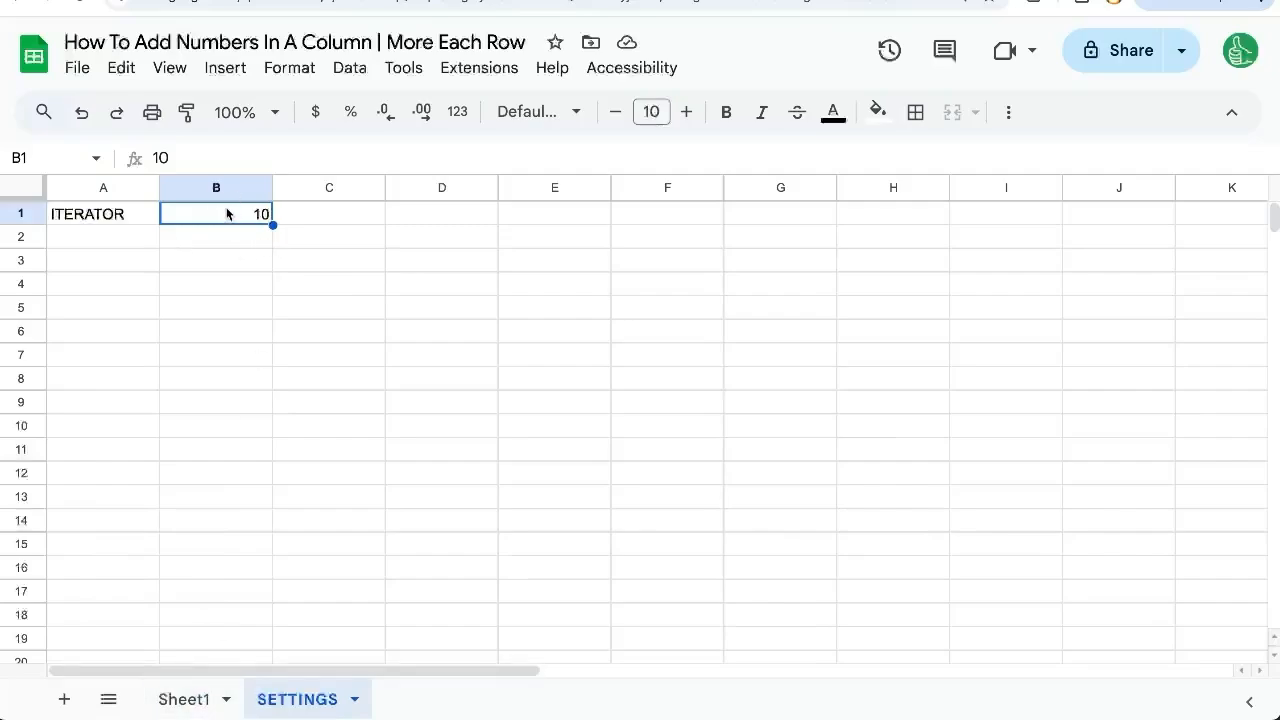
Set the SETTINGS iterator to 25 so GOAL climbs 10 through 285.
type("25")
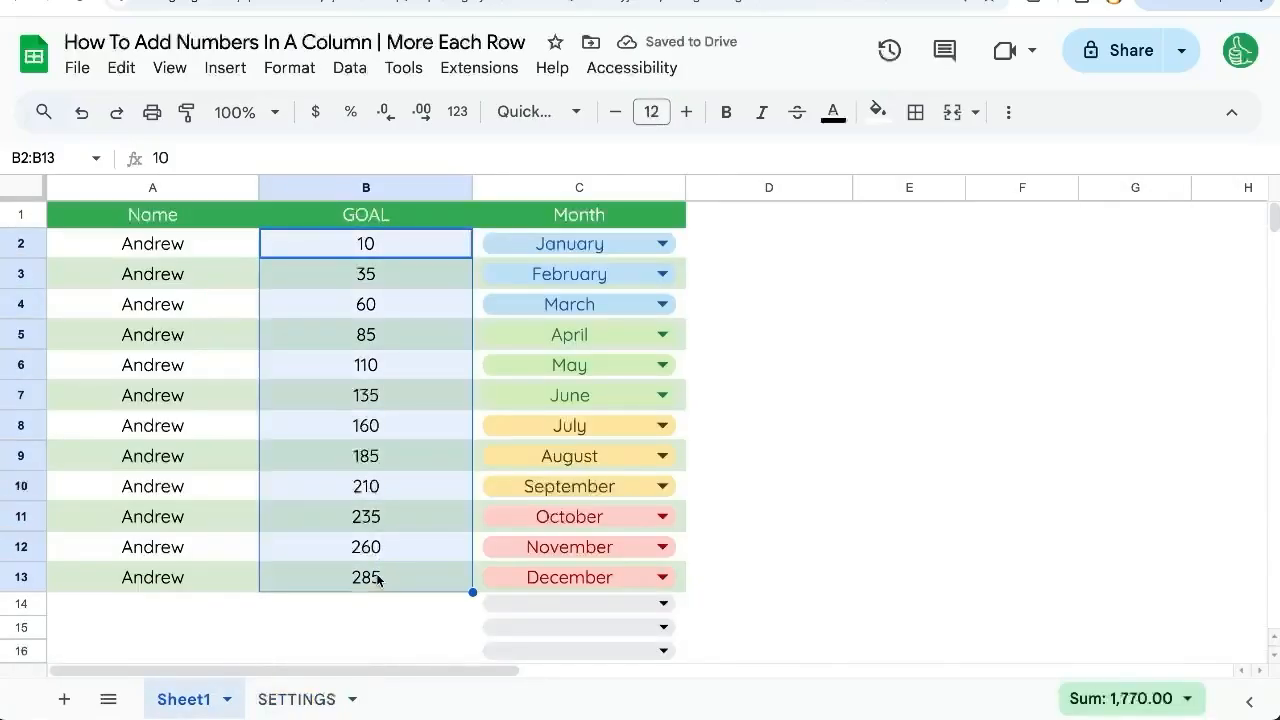
mouse_move(400, 296)
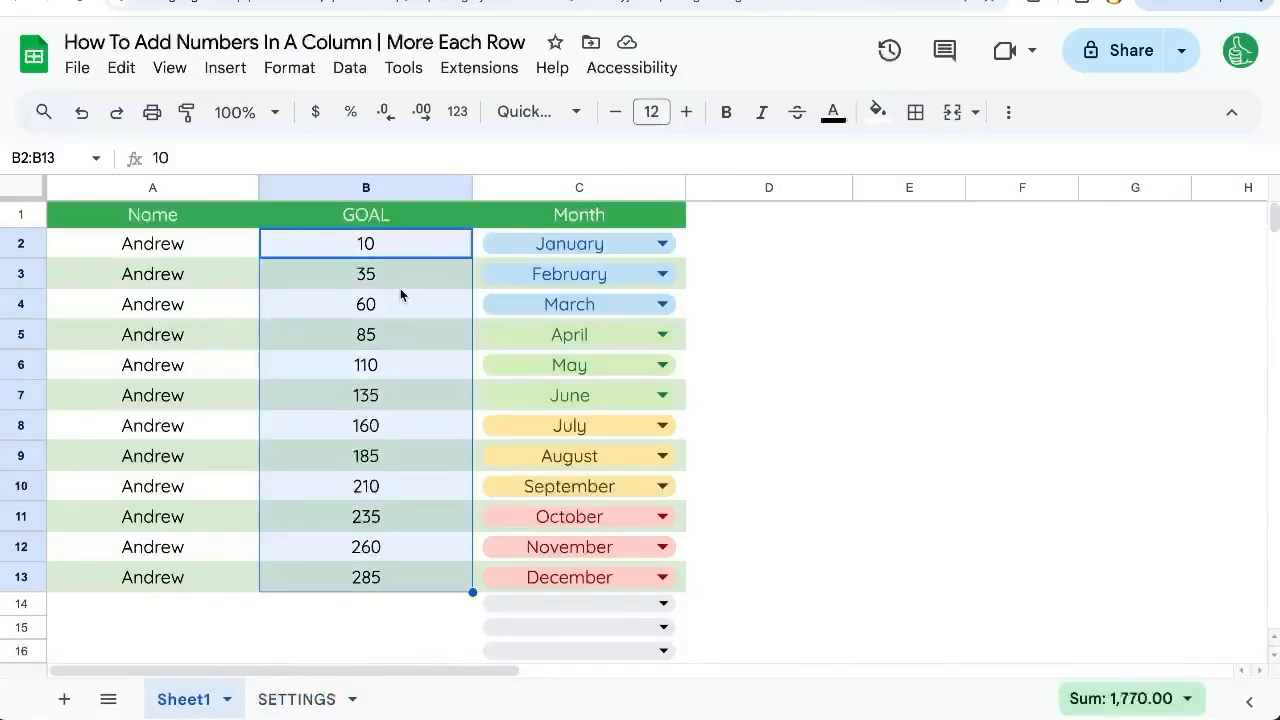